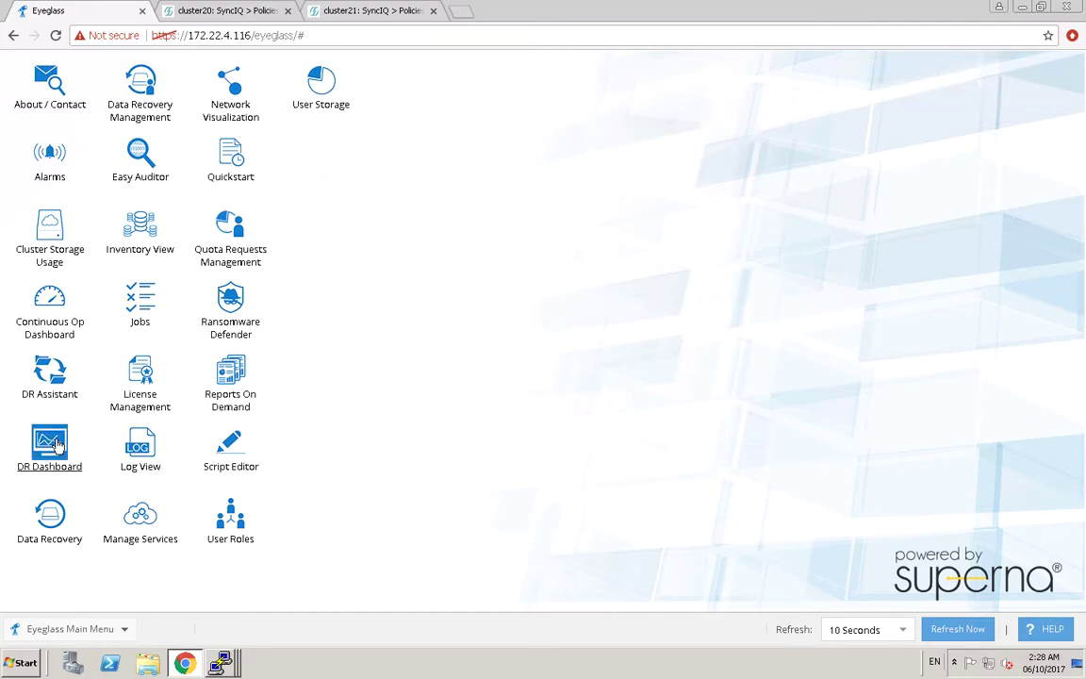
Bring up the DR Dashboard with cluster20-to-cluster21 zone readiness.
left_click(49, 441)
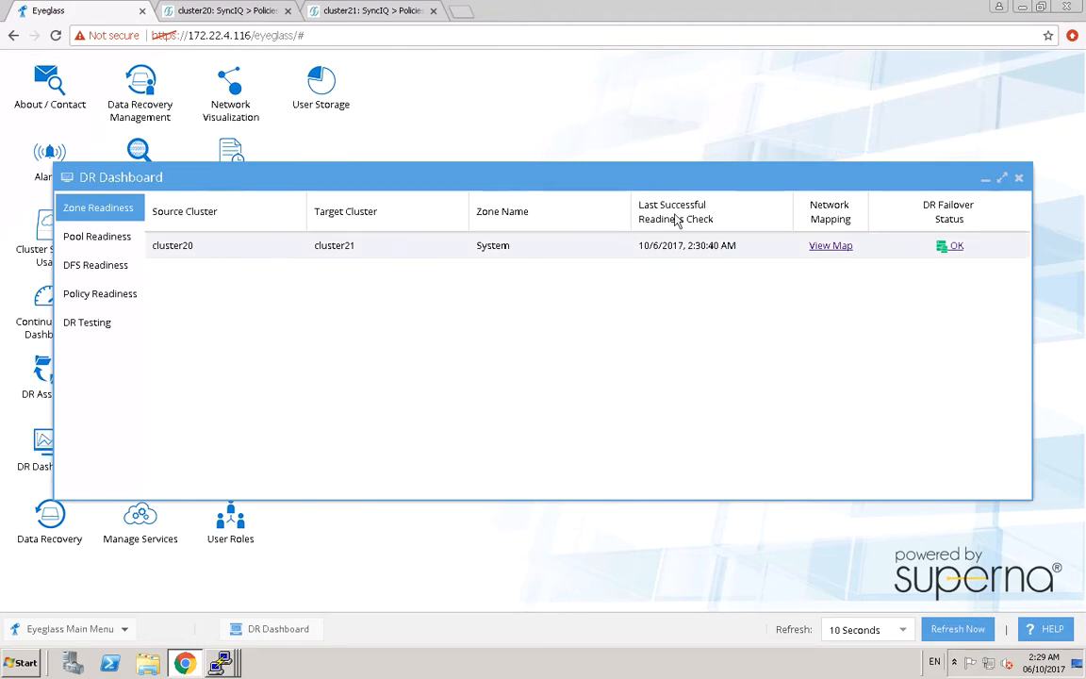
left_click(830, 245)
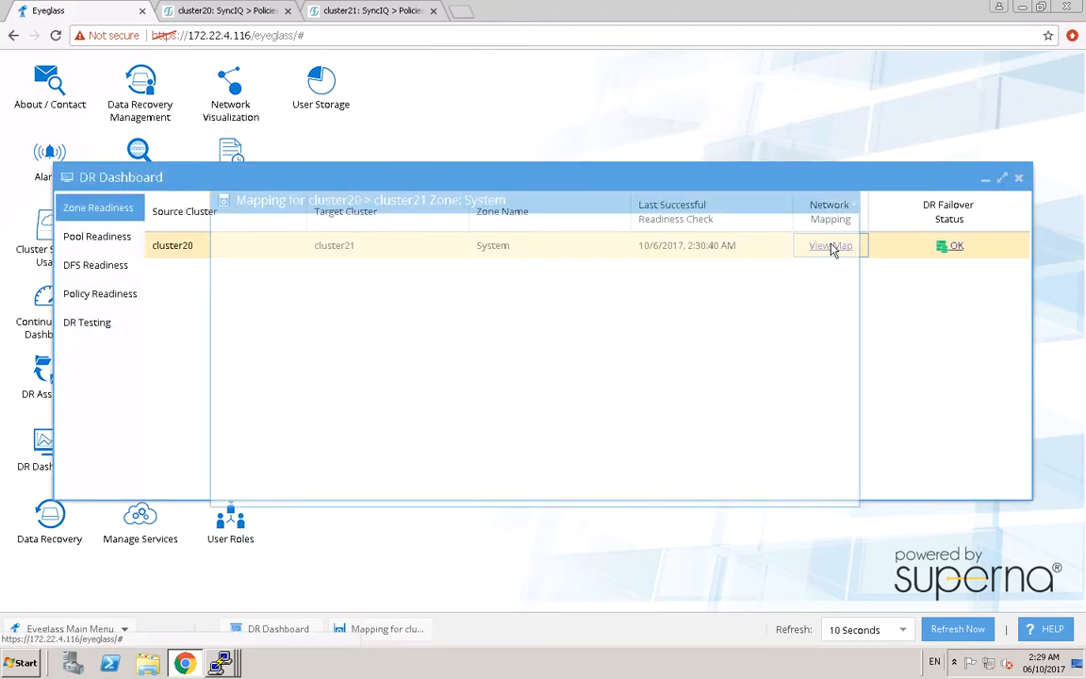
left_click(830, 246)
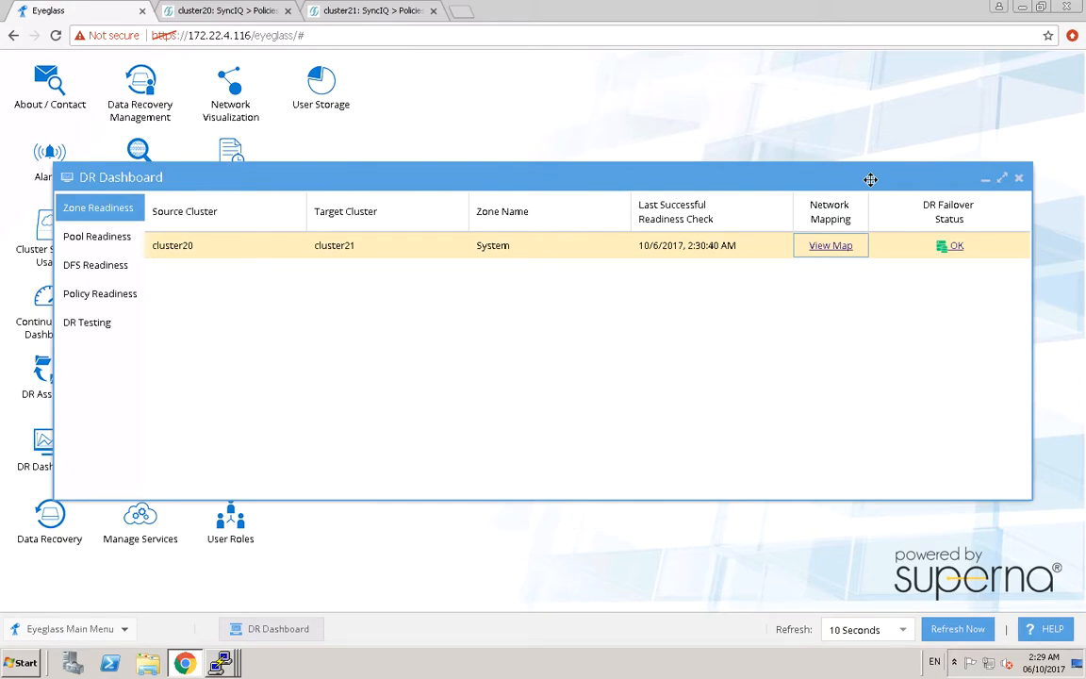
mouse_move(750, 175)
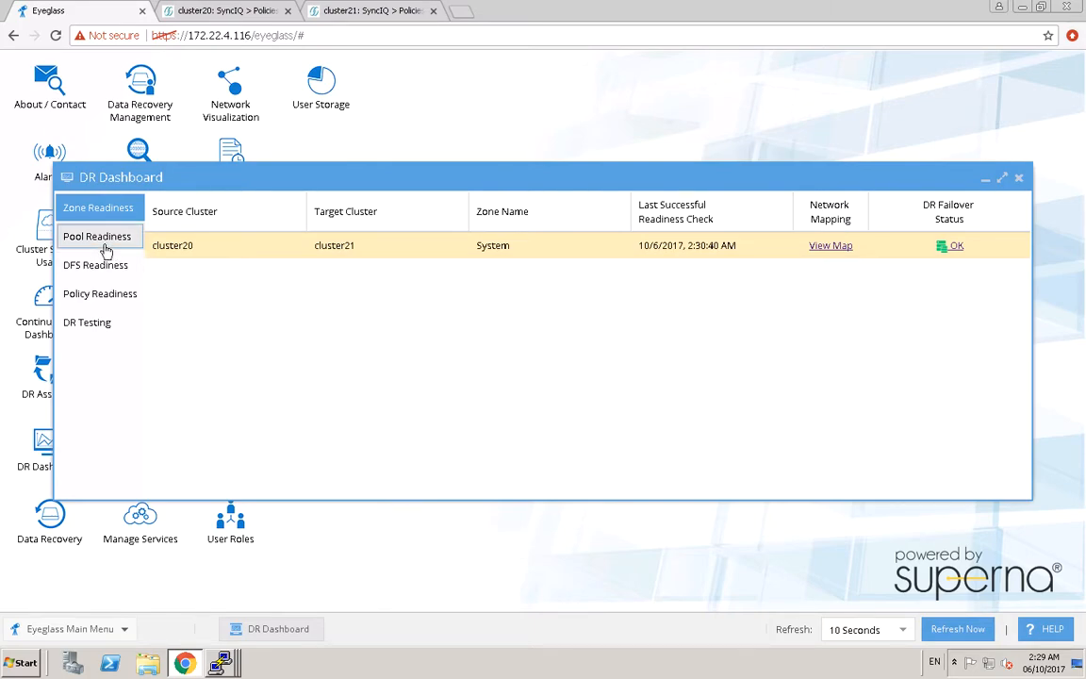
From Pool Readiness, begin Advanced Network Mapping for the System zone and proceed to policy assignment.
left_click(97, 236)
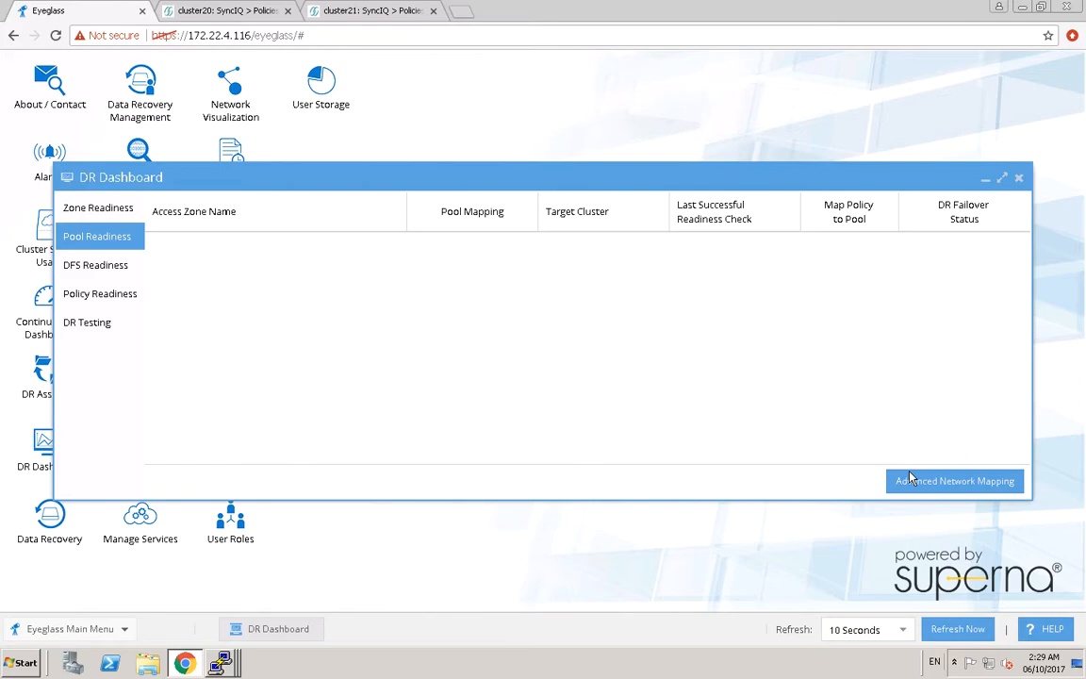
mouse_move(920, 486)
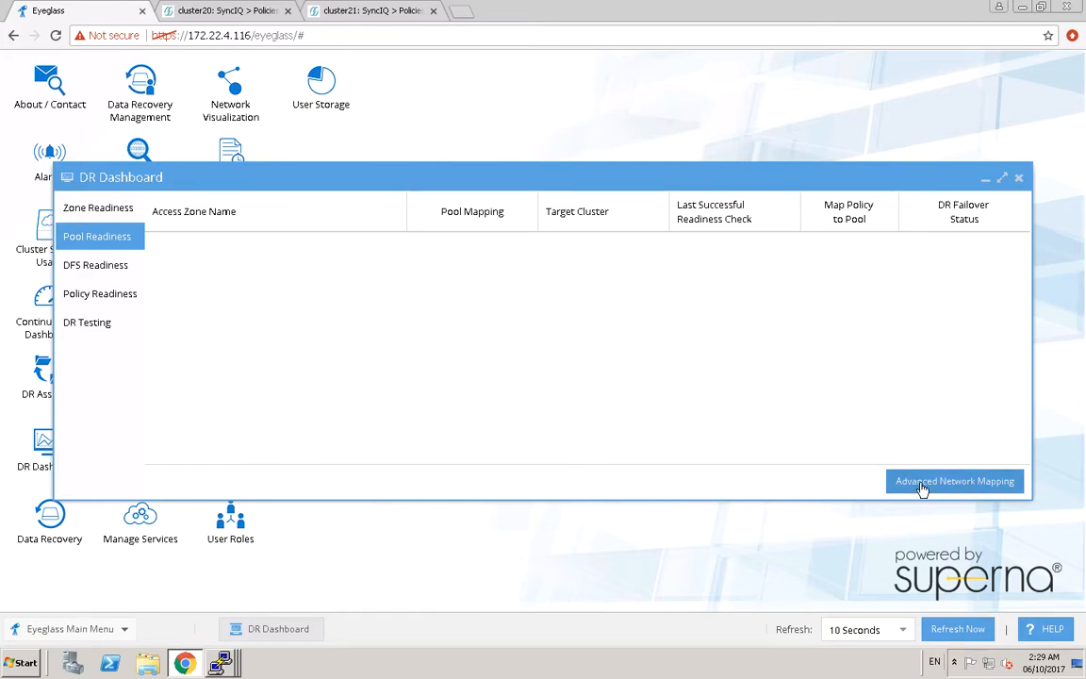
left_click(954, 480)
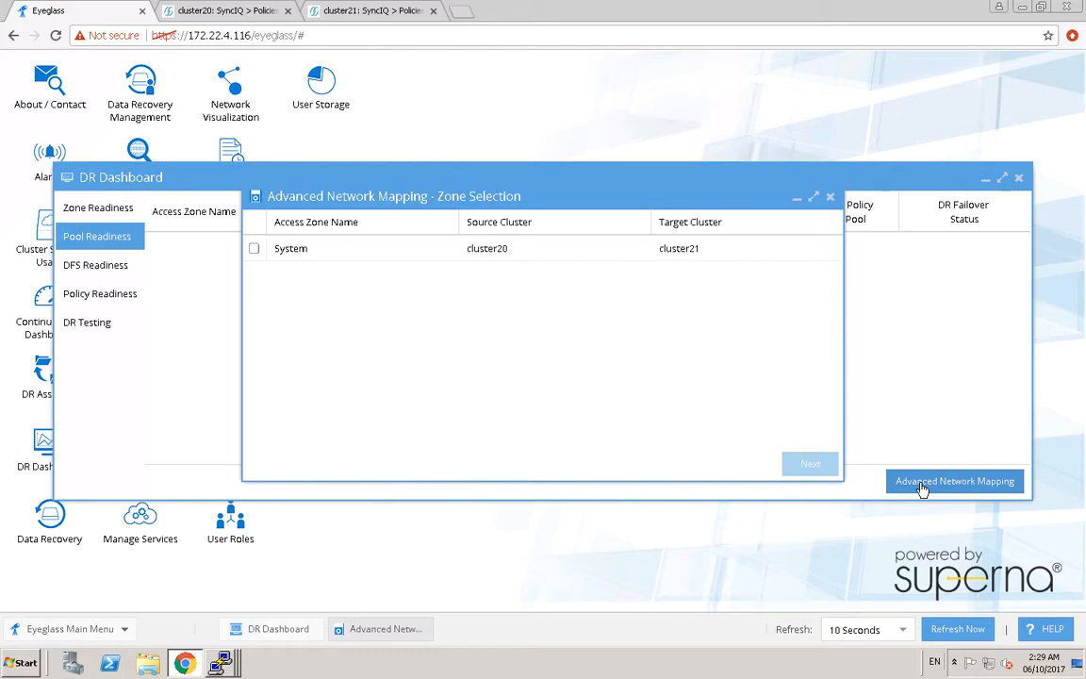
left_click(253, 249)
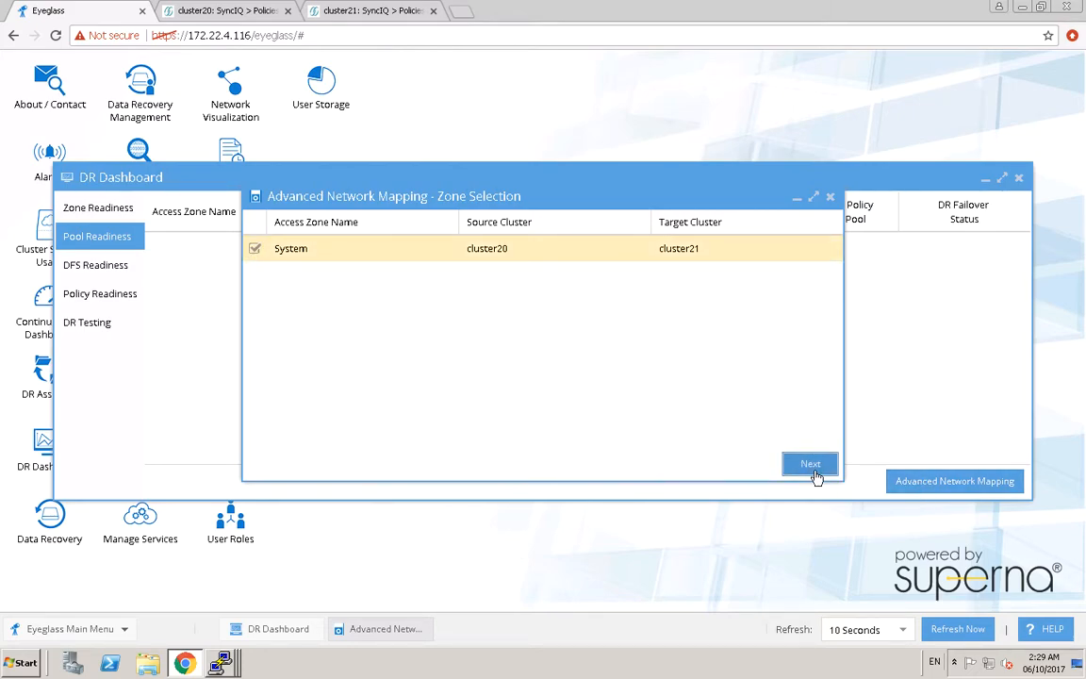
left_click(811, 464)
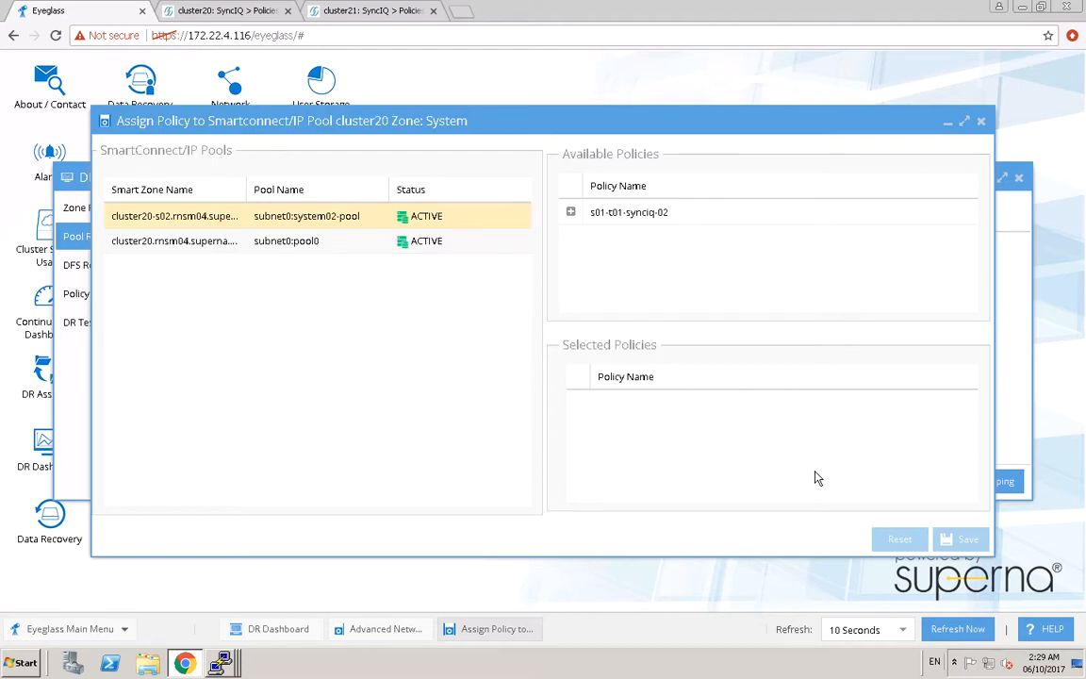
mouse_move(279, 252)
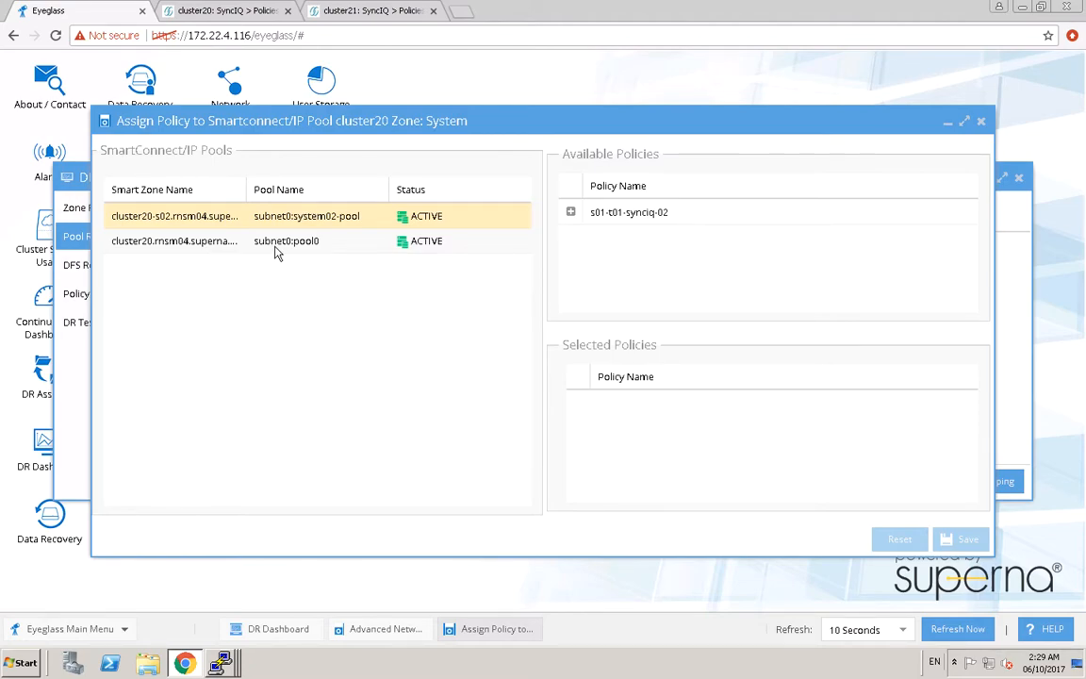
Assign policy s01-t01-synciq-01 to subnet0:pool0 and confirm the save.
left_click(286, 242)
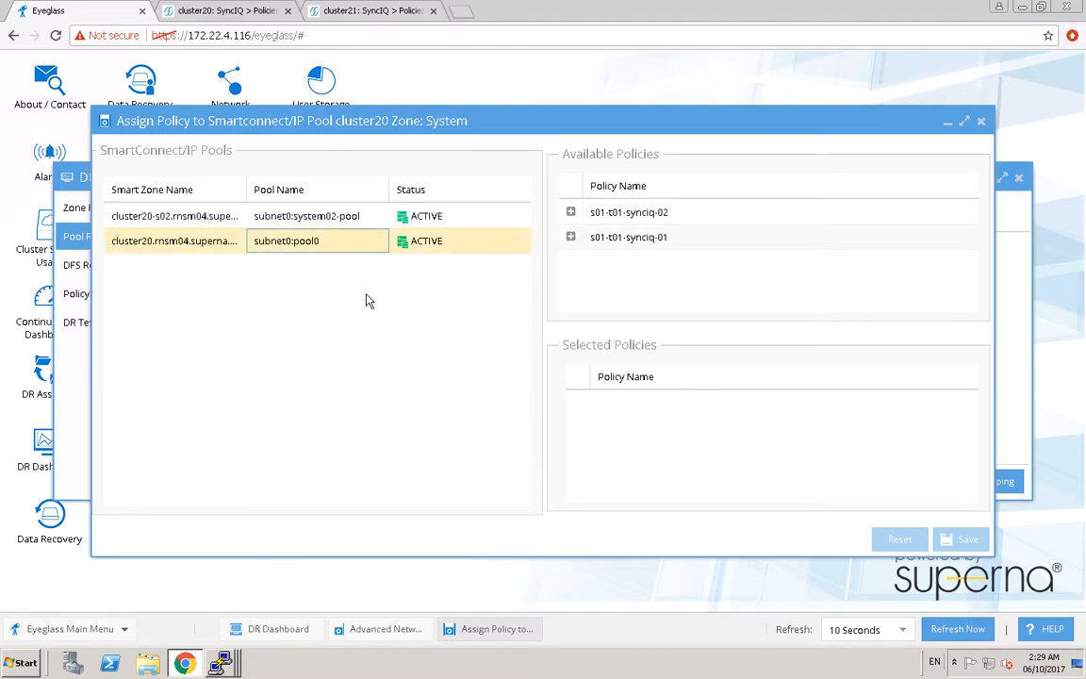
mouse_move(645, 238)
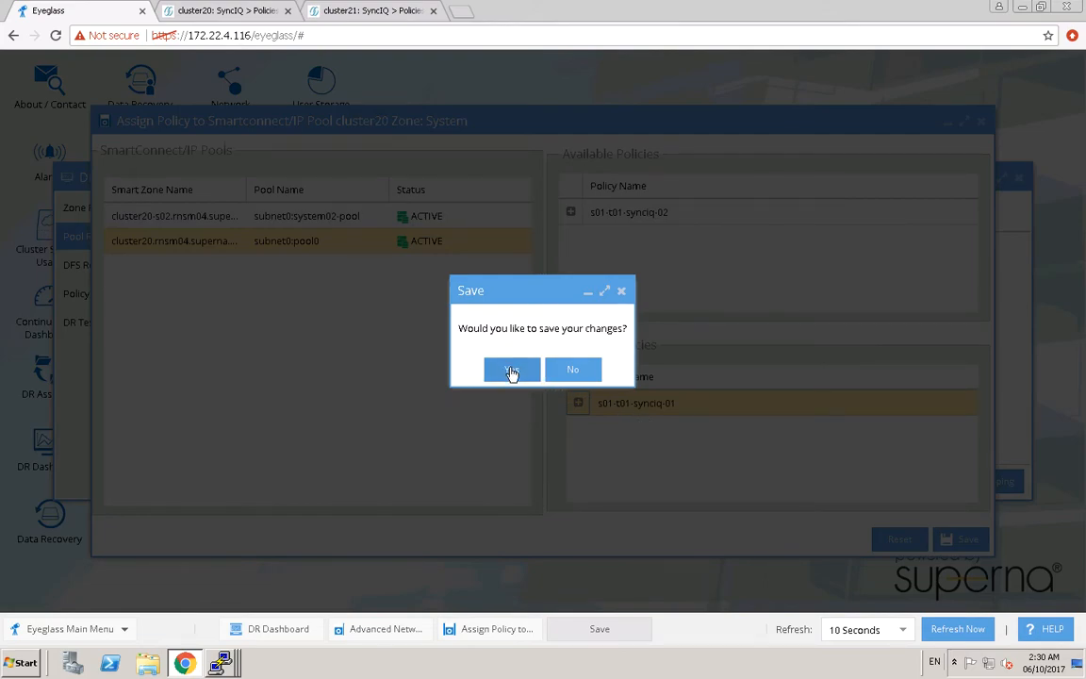
left_click(512, 368)
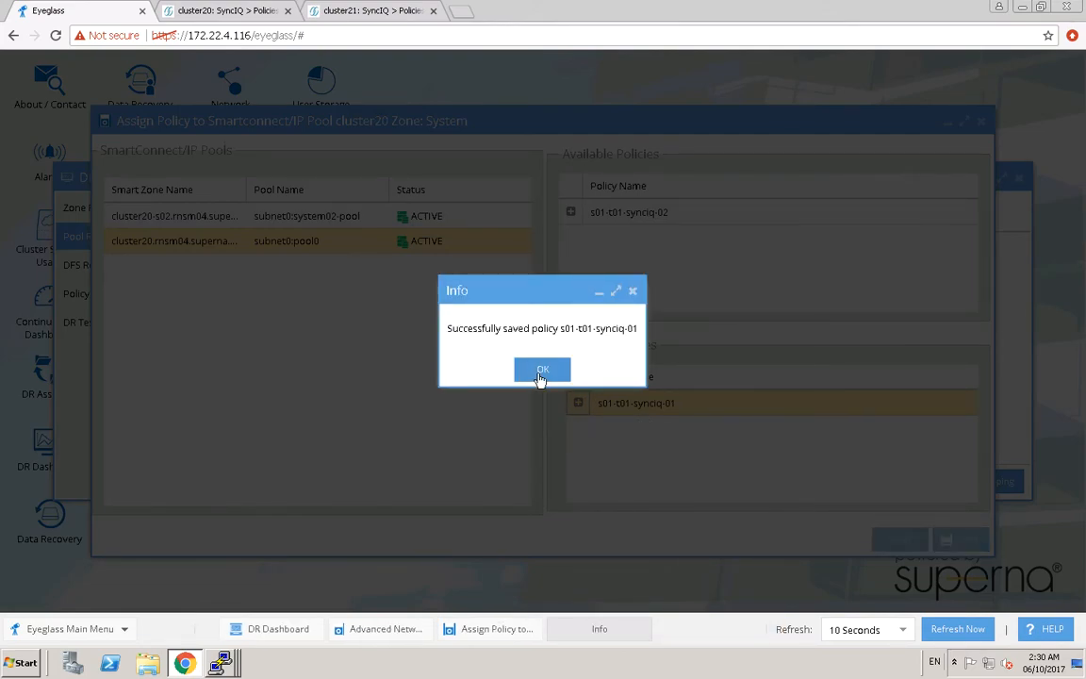
Assign policy s01-t01-synciq-02 to subnet0:system02-pool and confirm the save.
left_click(543, 368)
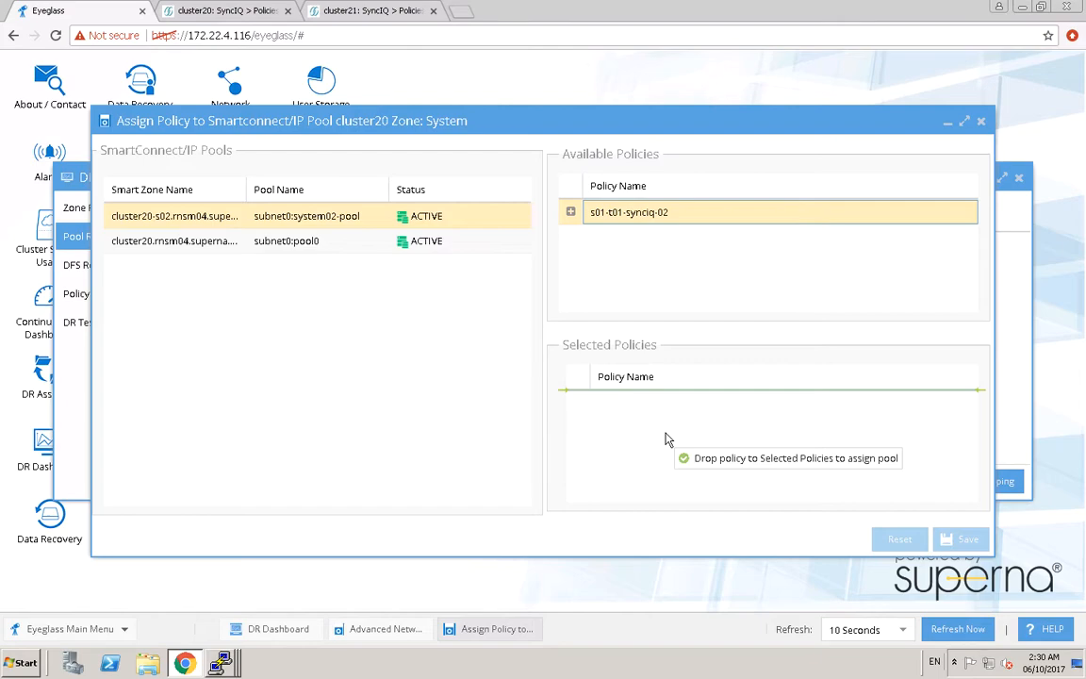
left_click(962, 540)
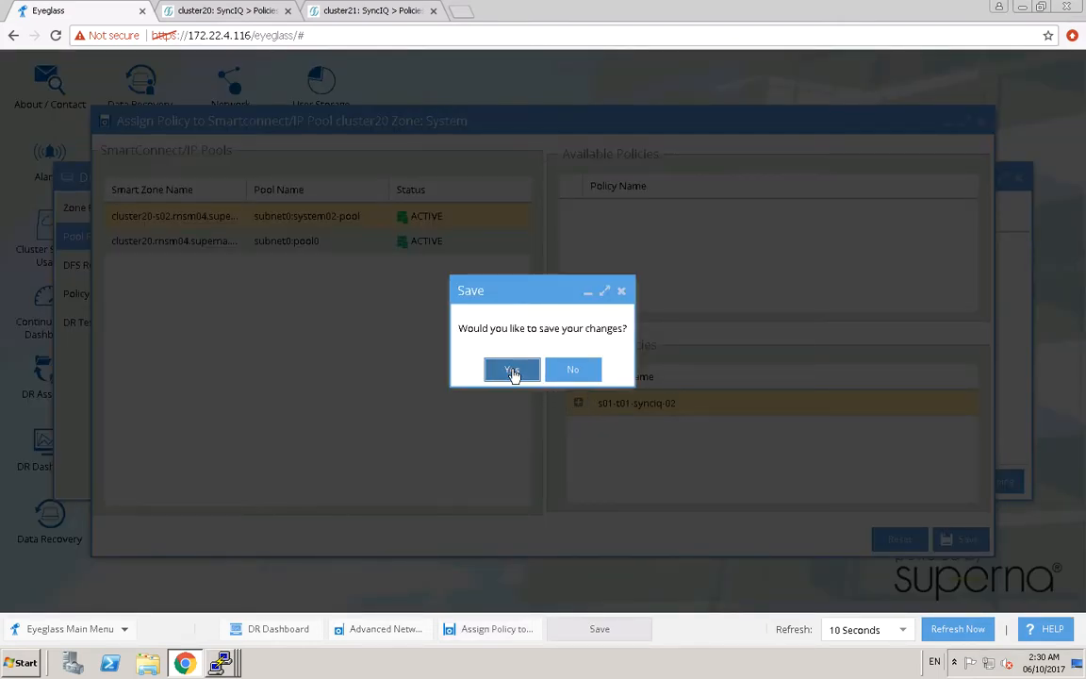
left_click(513, 368)
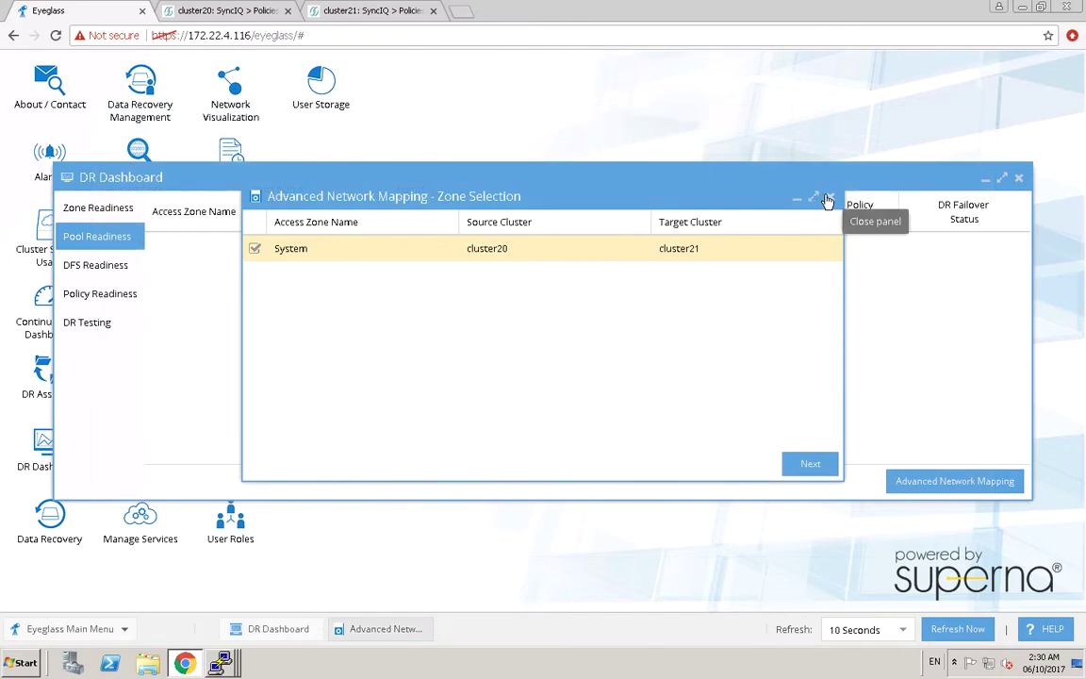
Close the Advanced Network Mapping wizard, returning to Pool Readiness.
left_click(825, 200)
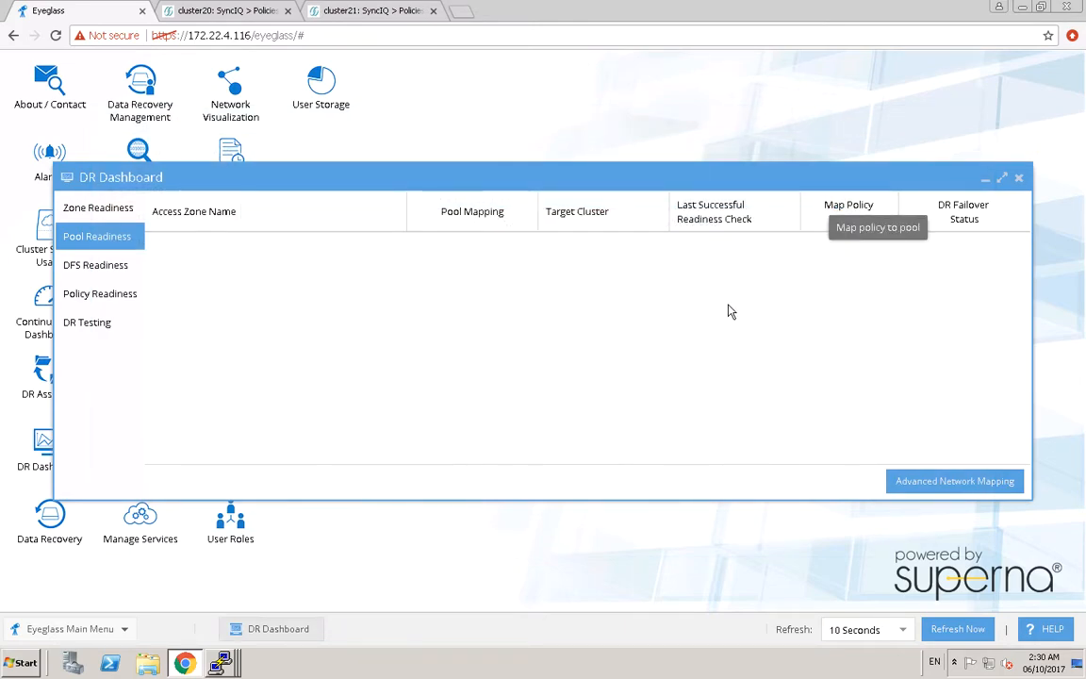
mouse_move(732, 311)
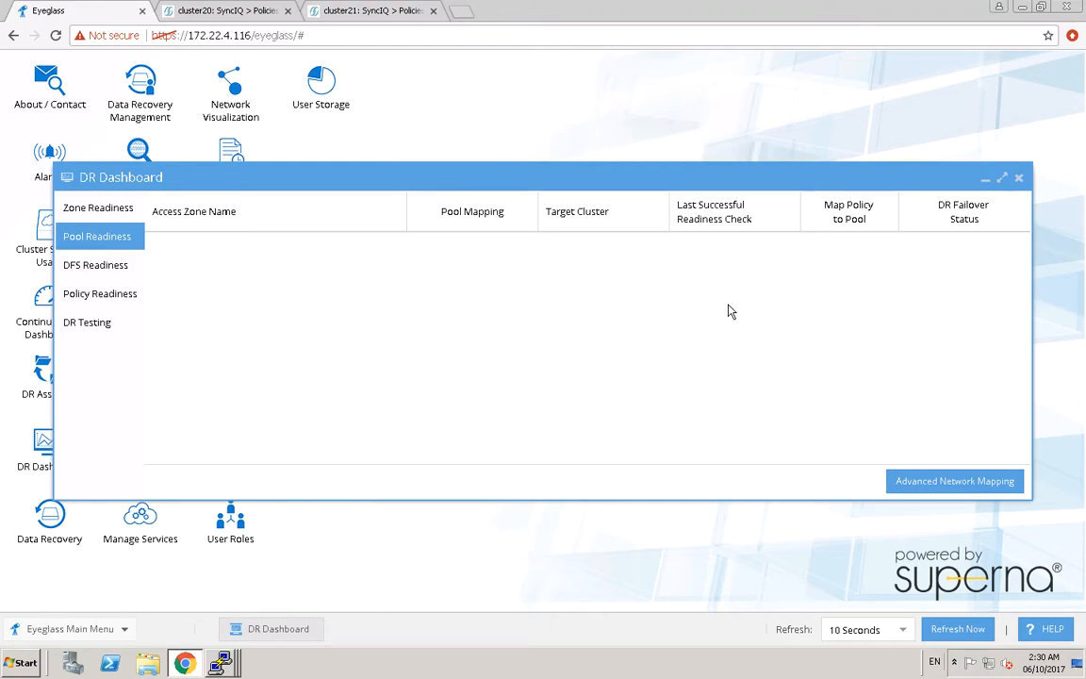
mouse_move(1018, 175)
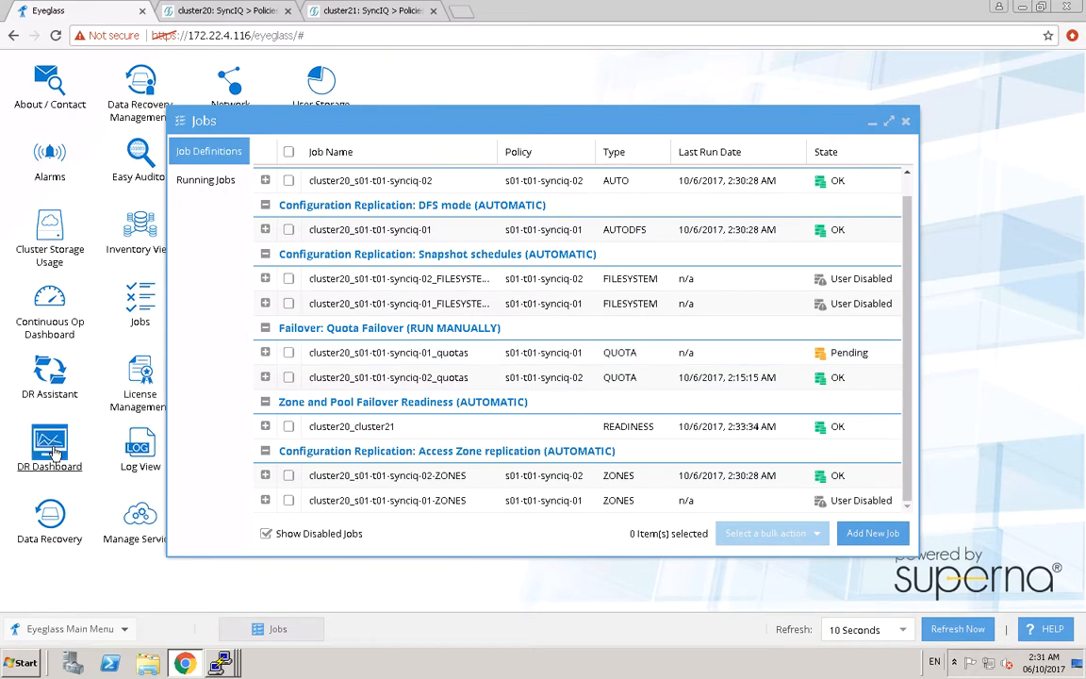
View Pool Readiness listing pool0 and system02-pool mapped to cluster21 with OK status.
left_click(49, 444)
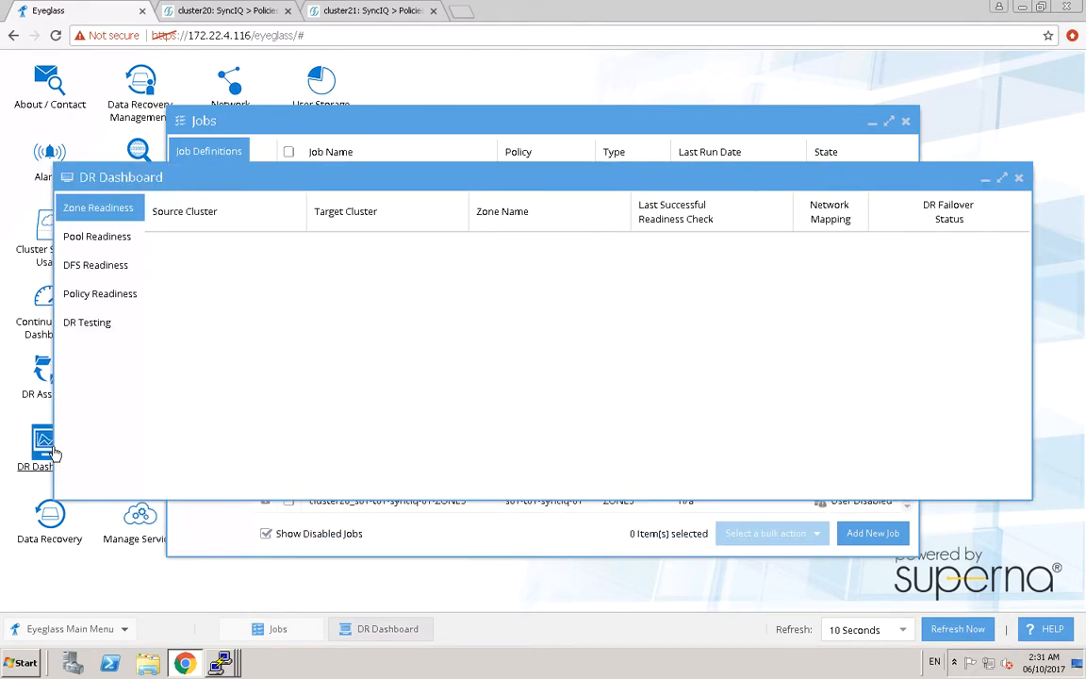
mouse_move(185, 442)
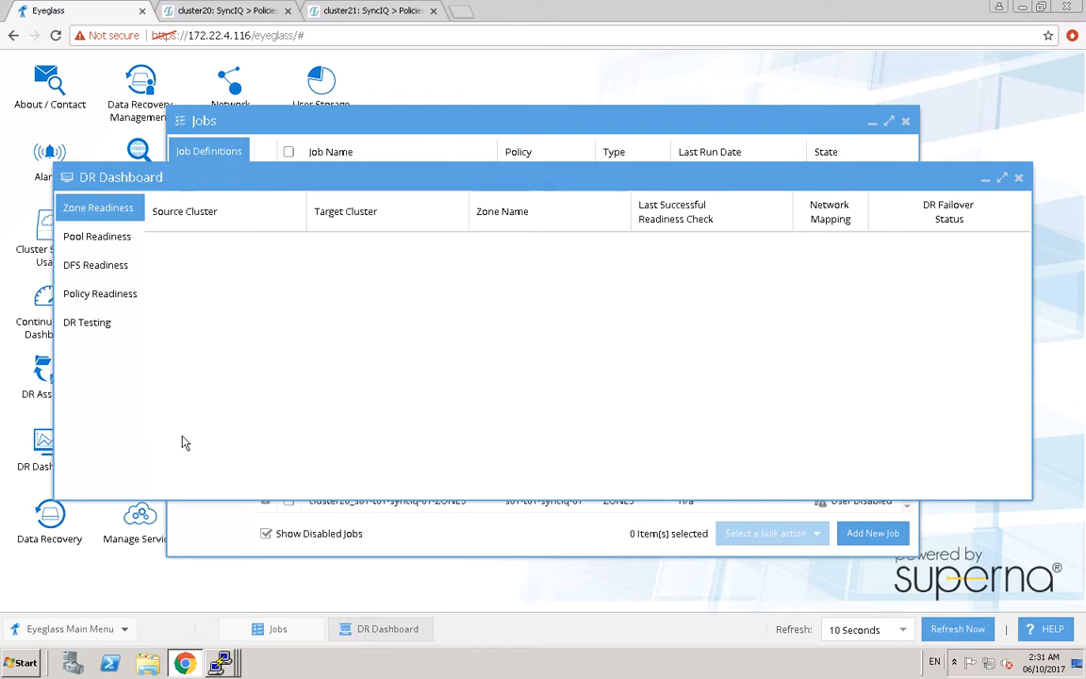
mouse_move(172, 349)
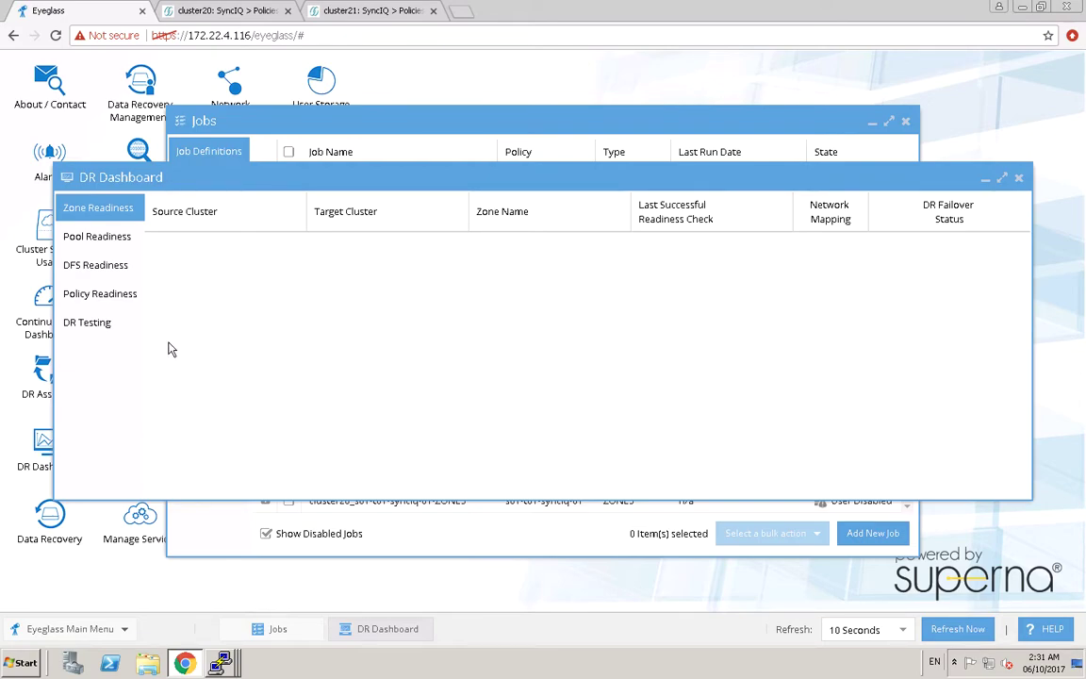
left_click(96, 236)
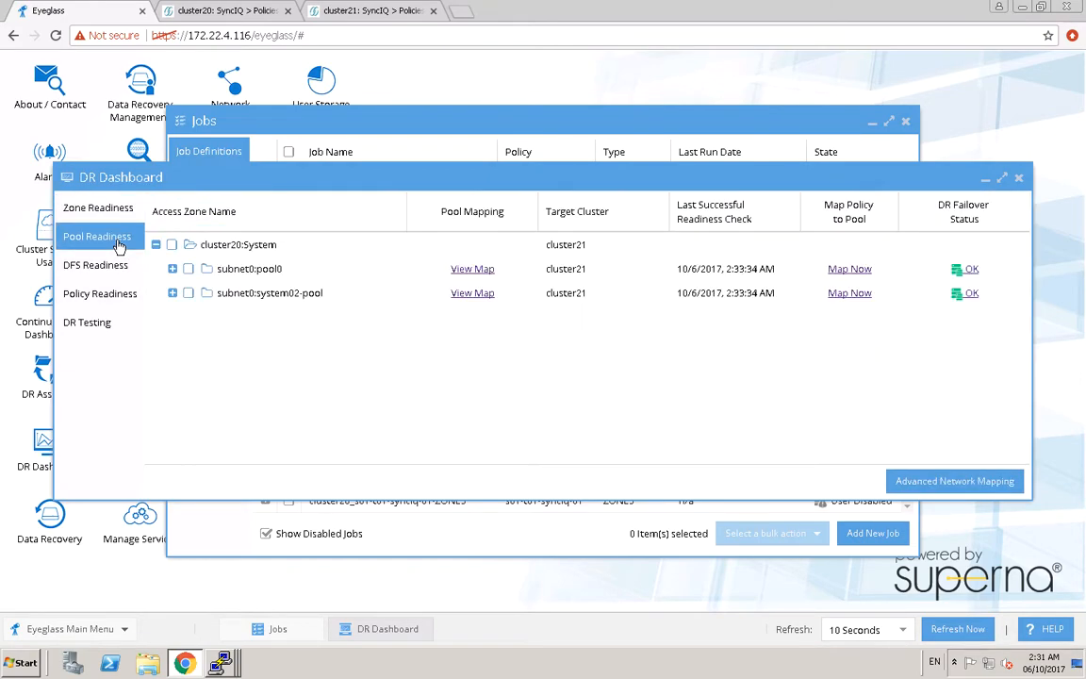
mouse_move(480, 395)
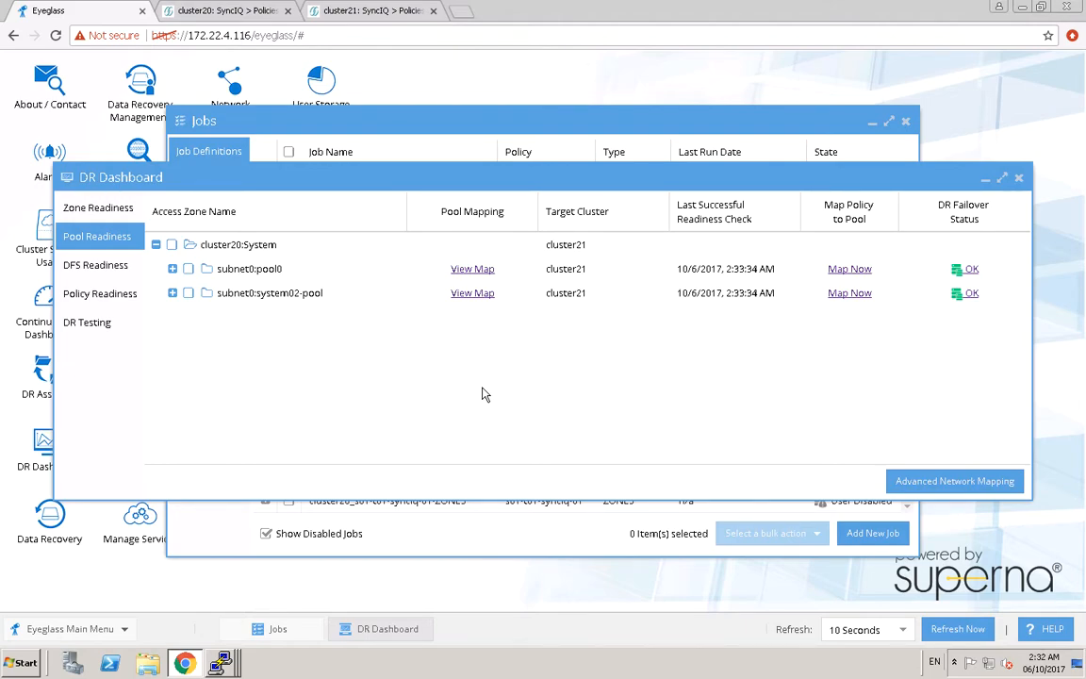
mouse_move(75, 434)
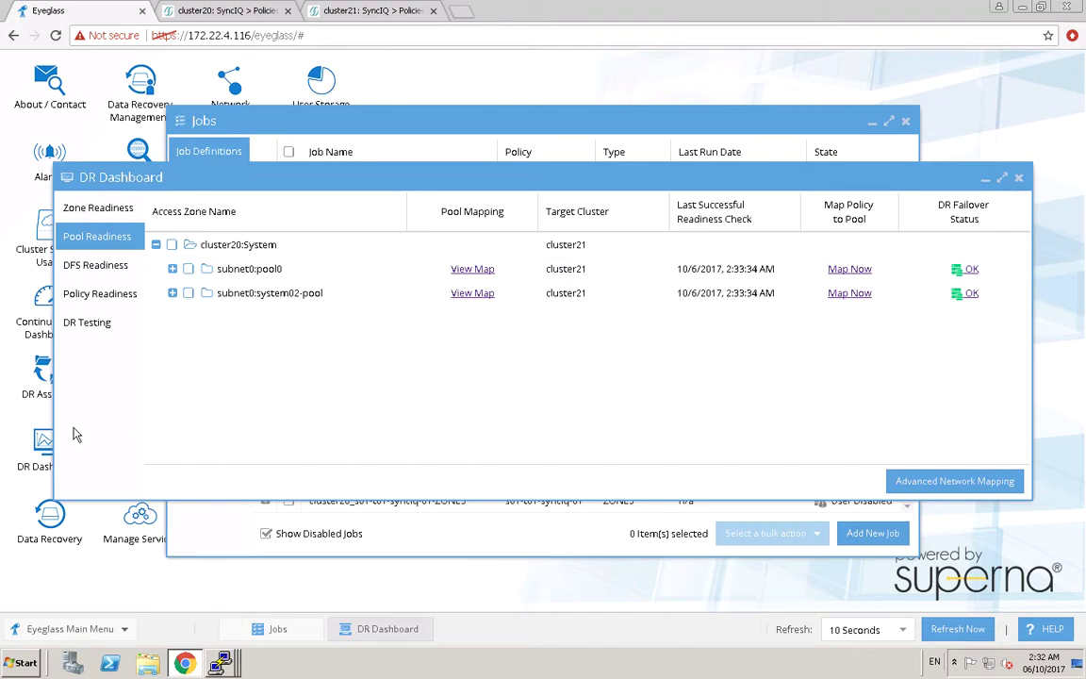
mouse_move(57, 432)
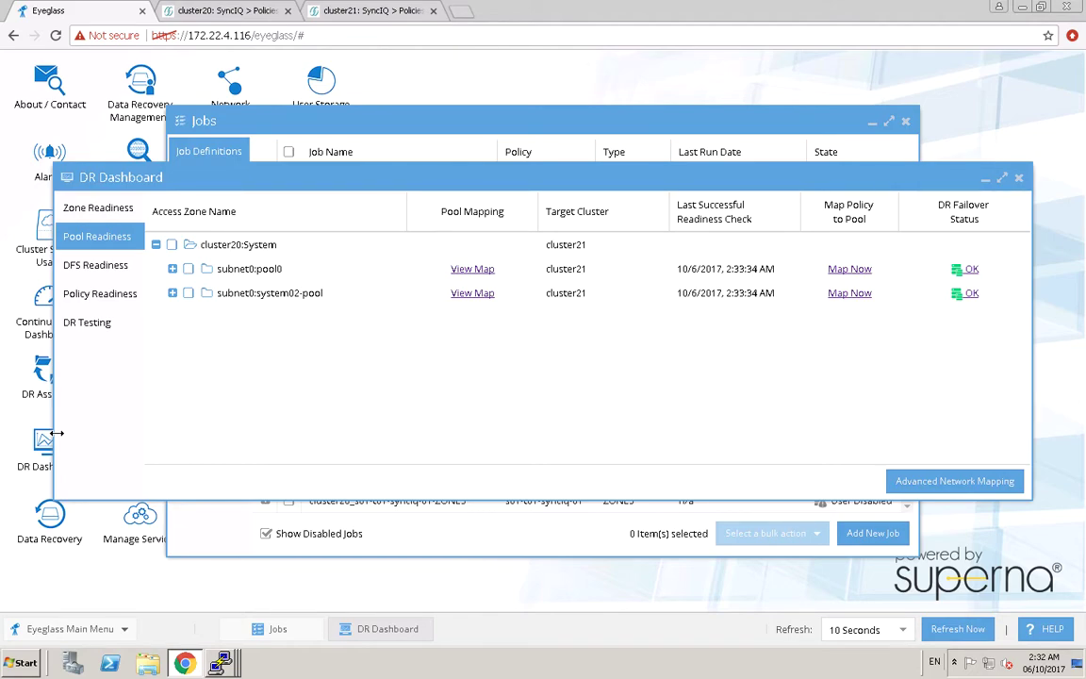
mouse_move(42, 378)
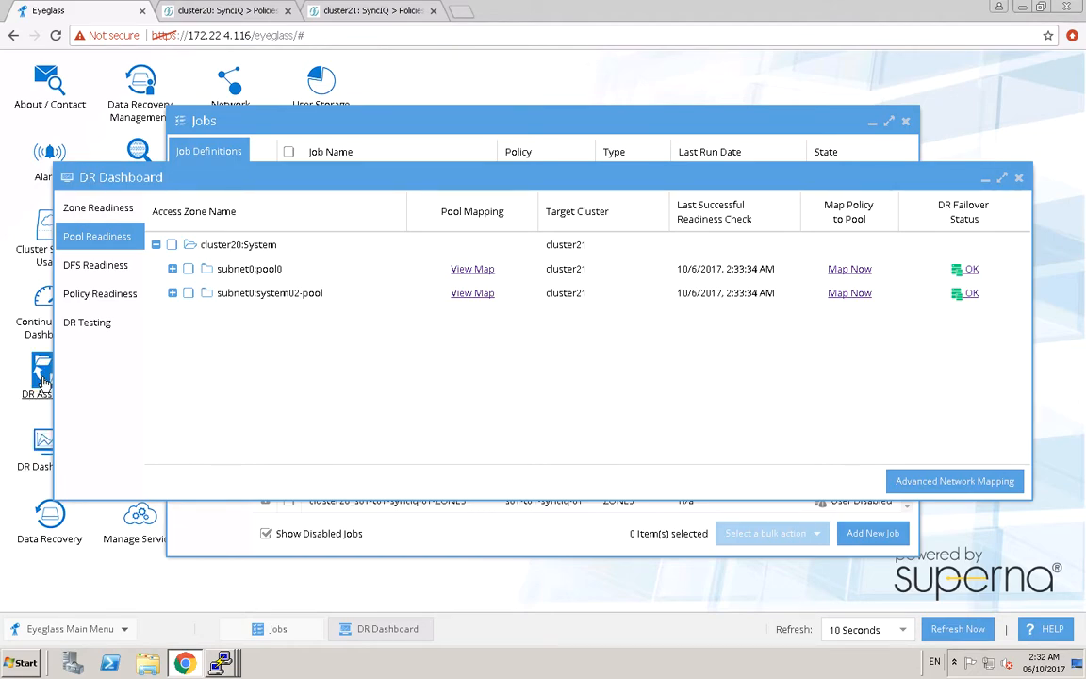
Start a DR Assistant SmartConnect/IP Pool failover with cluster20 as the source.
left_click(41, 377)
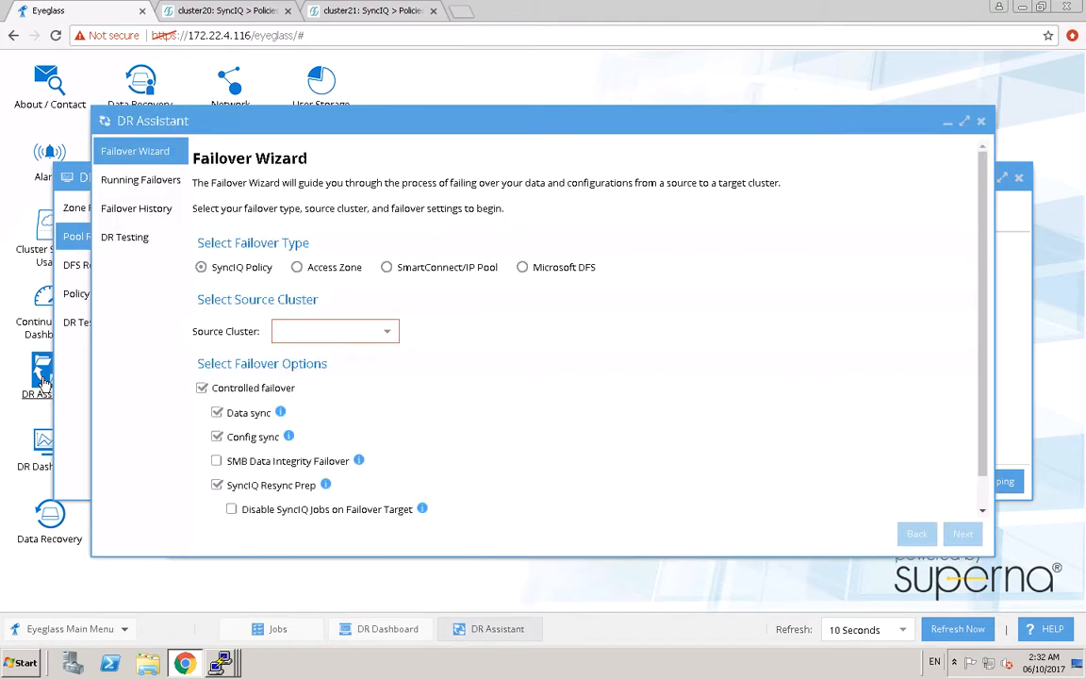
mouse_move(406, 286)
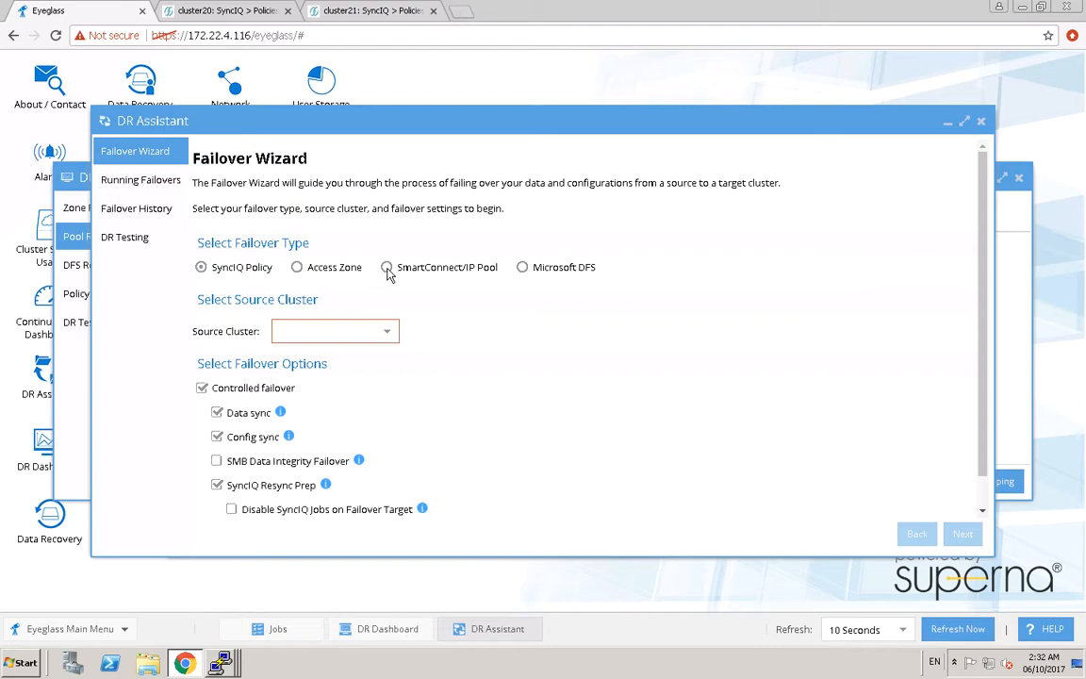
left_click(386, 268)
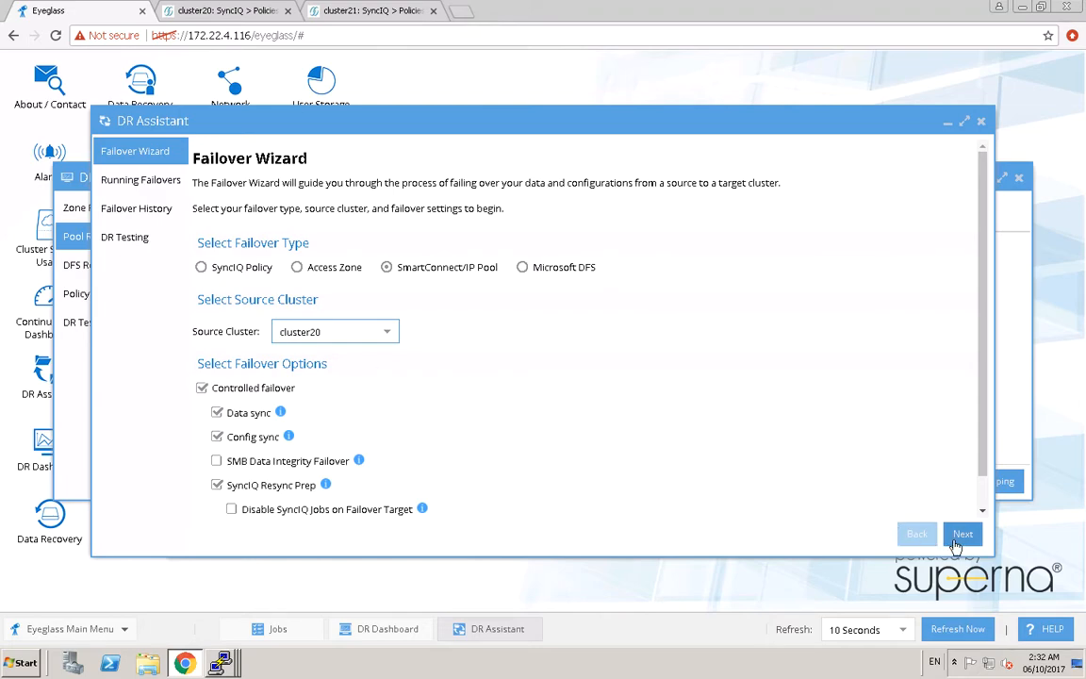
left_click(961, 534)
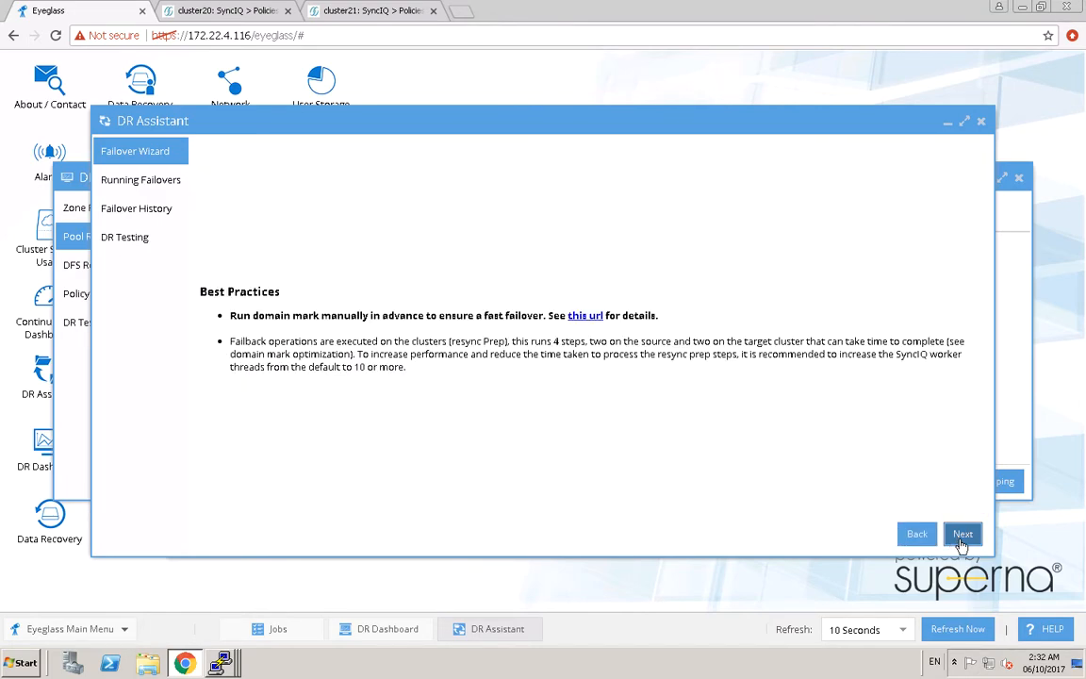
left_click(962, 534)
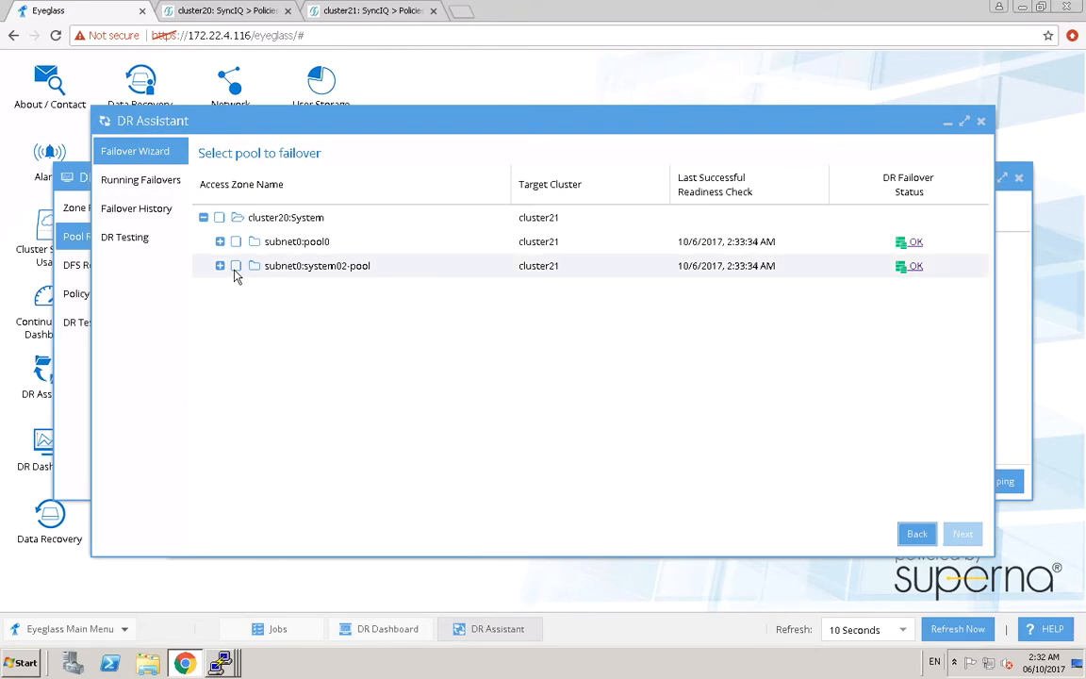
Select subnet0:system02-pool, acknowledge the release notes and review, and run the failover to cluster21.
left_click(235, 264)
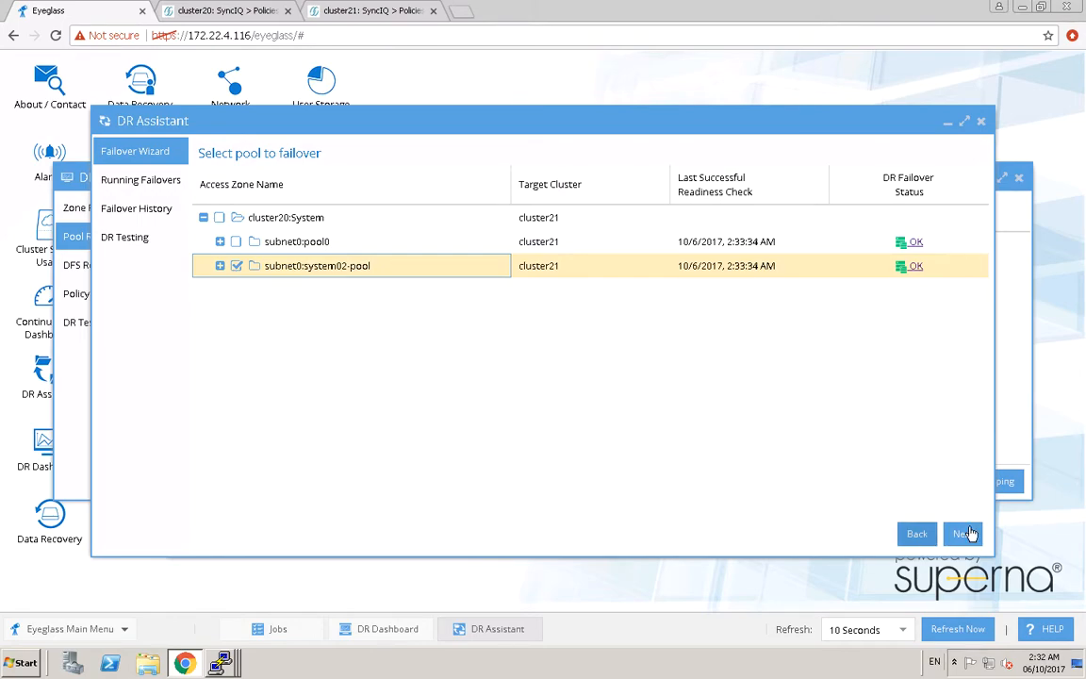
left_click(962, 534)
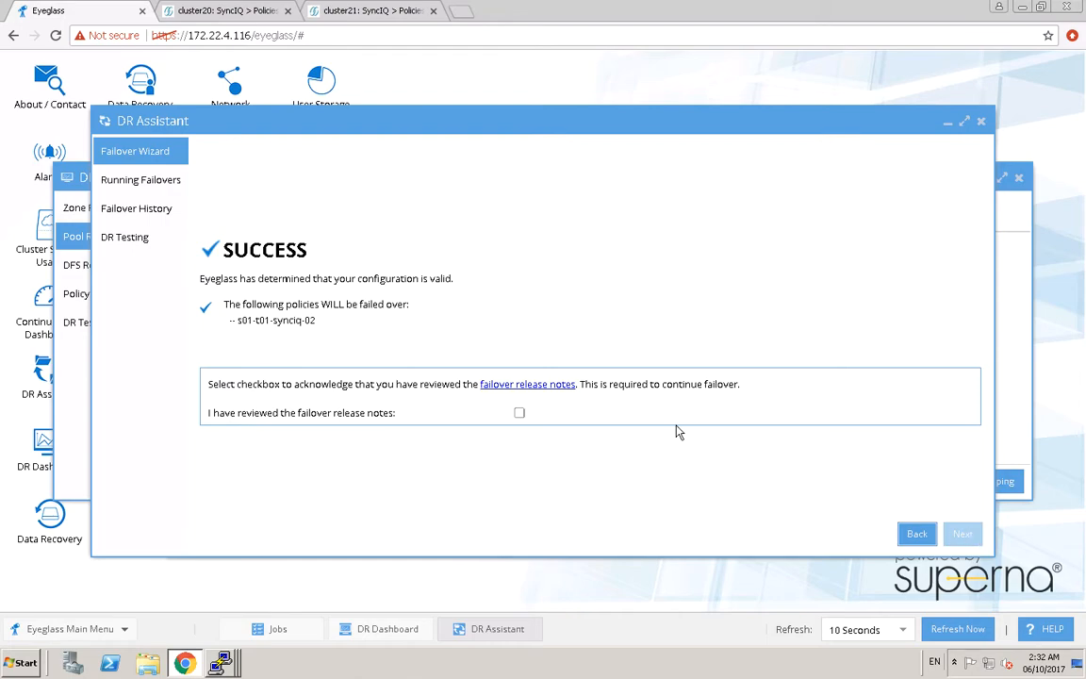
left_click(520, 412)
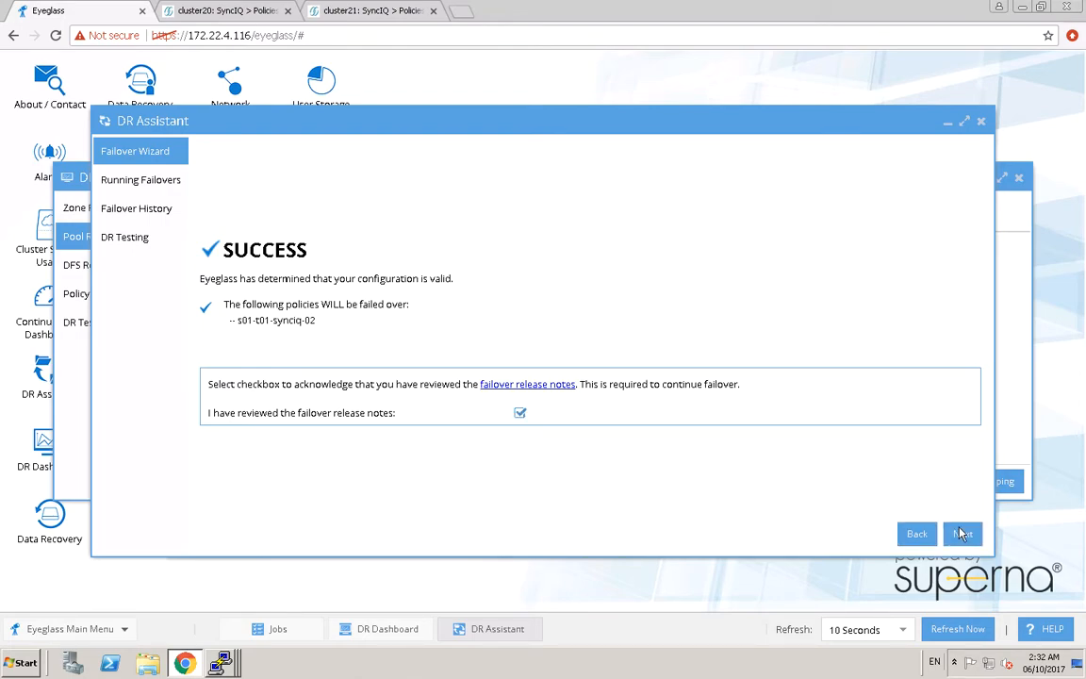
left_click(961, 534)
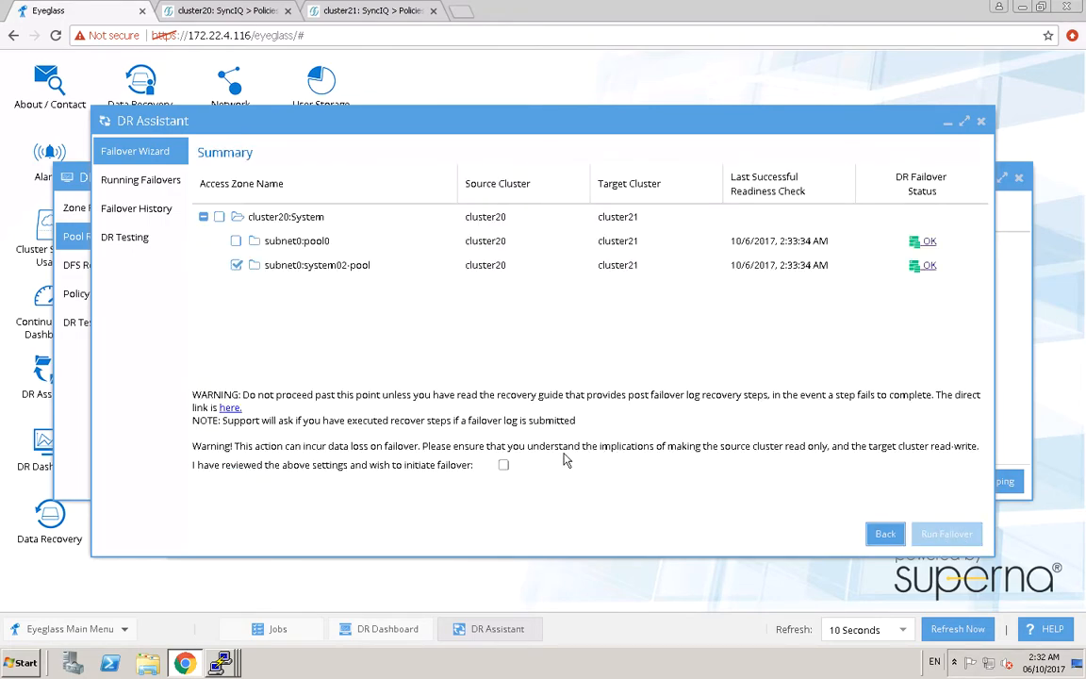
left_click(503, 464)
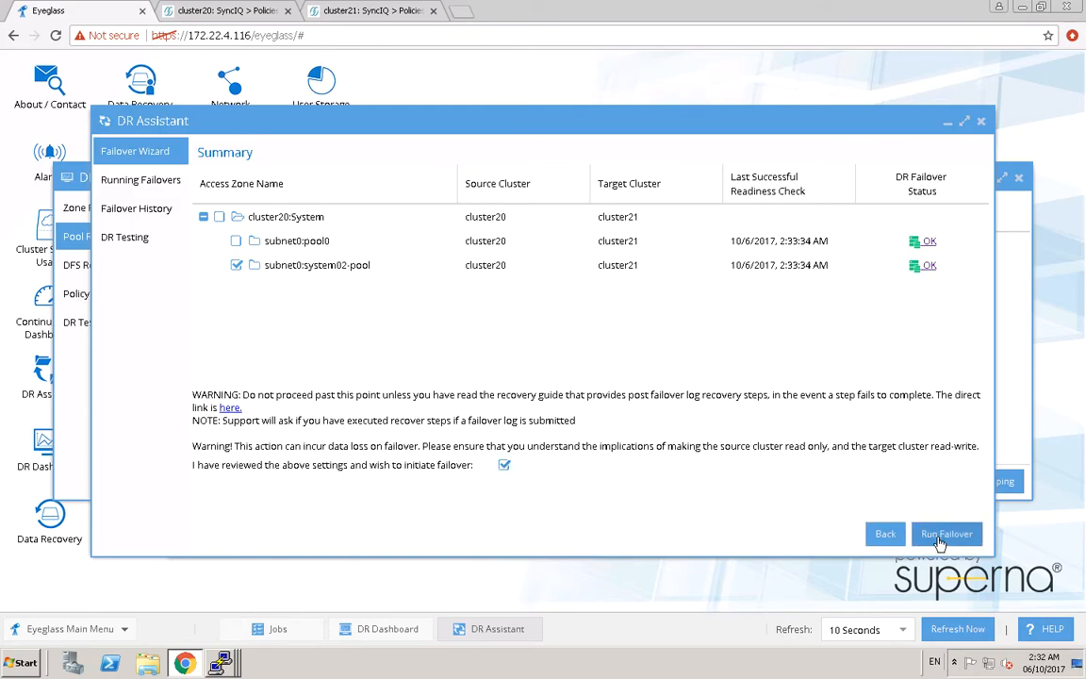
left_click(947, 534)
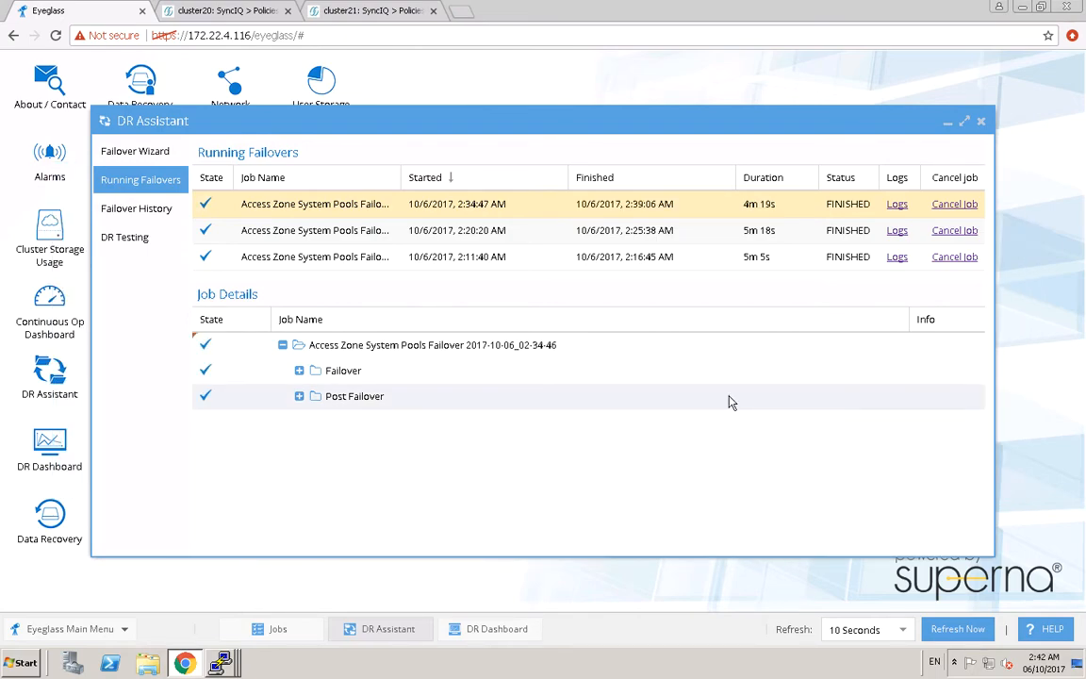
mouse_move(356, 535)
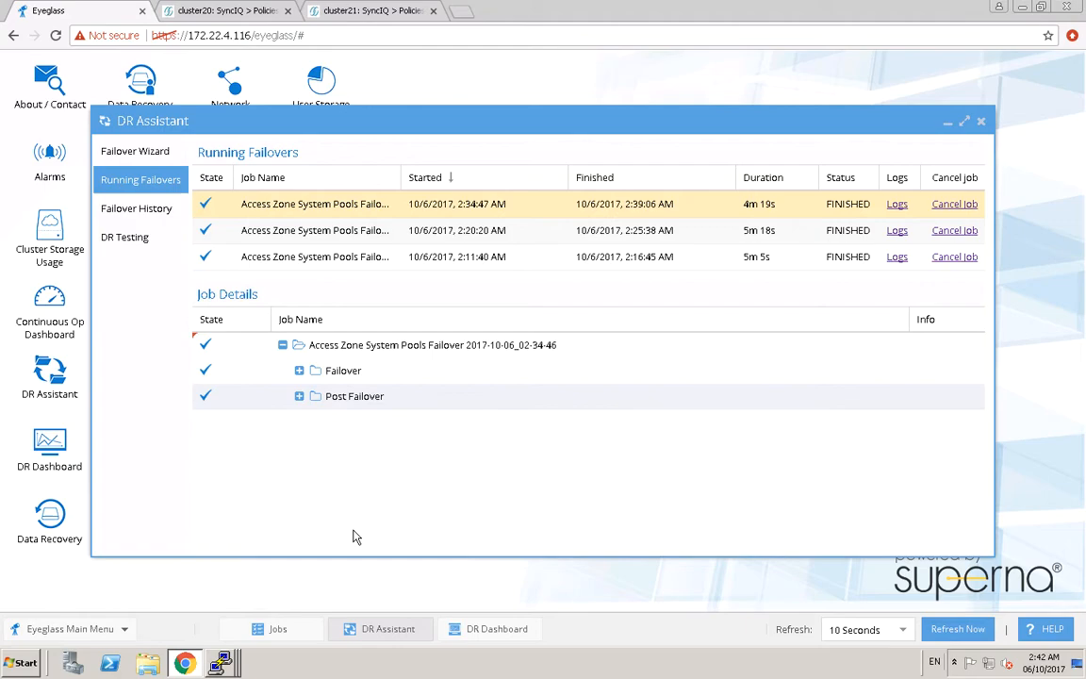
Show the Jobs list after the system02 pool failover finishes.
left_click(278, 628)
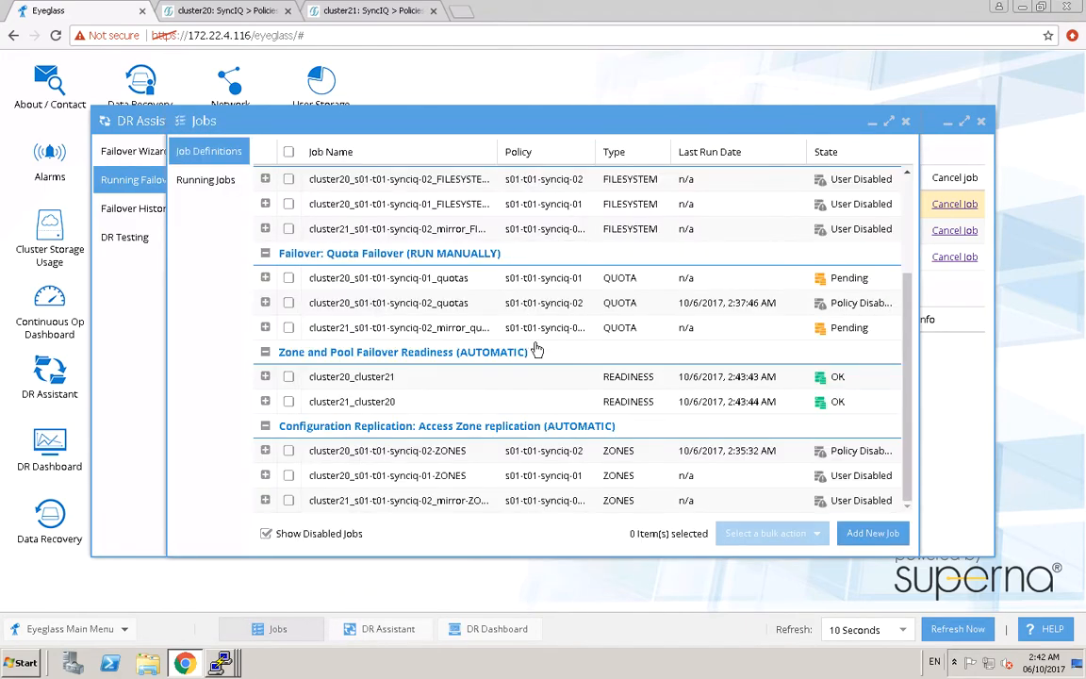
scroll("up", 3)
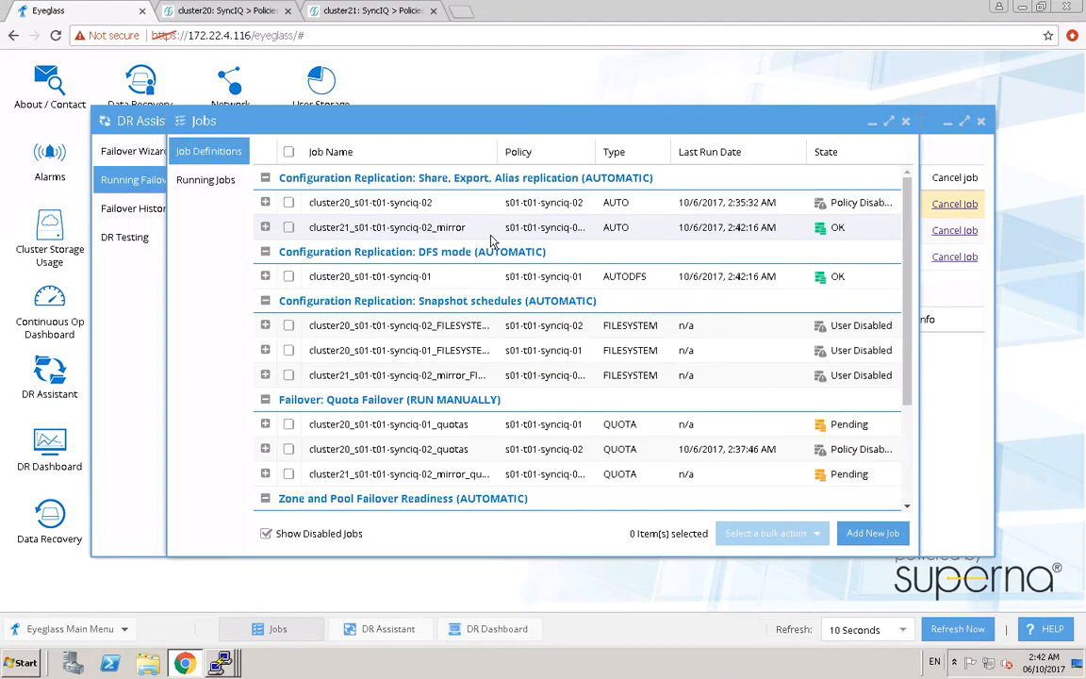
mouse_move(500, 451)
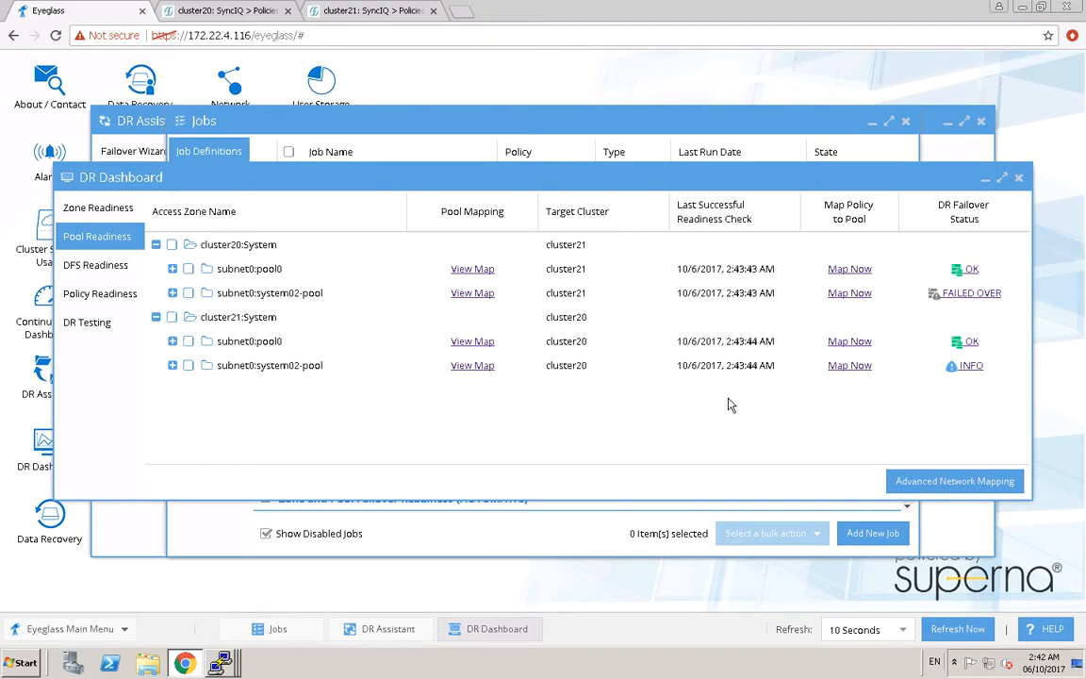
mouse_move(868, 400)
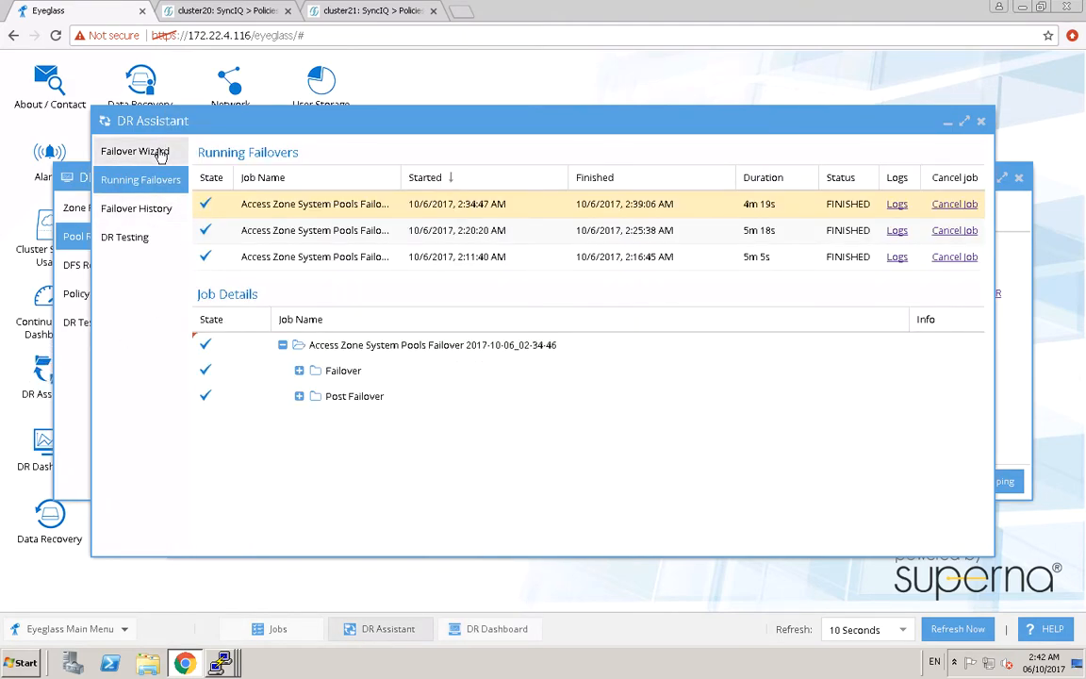
Start a new SmartConnect/IP Pool failover with cluster21 as the source cluster.
left_click(136, 151)
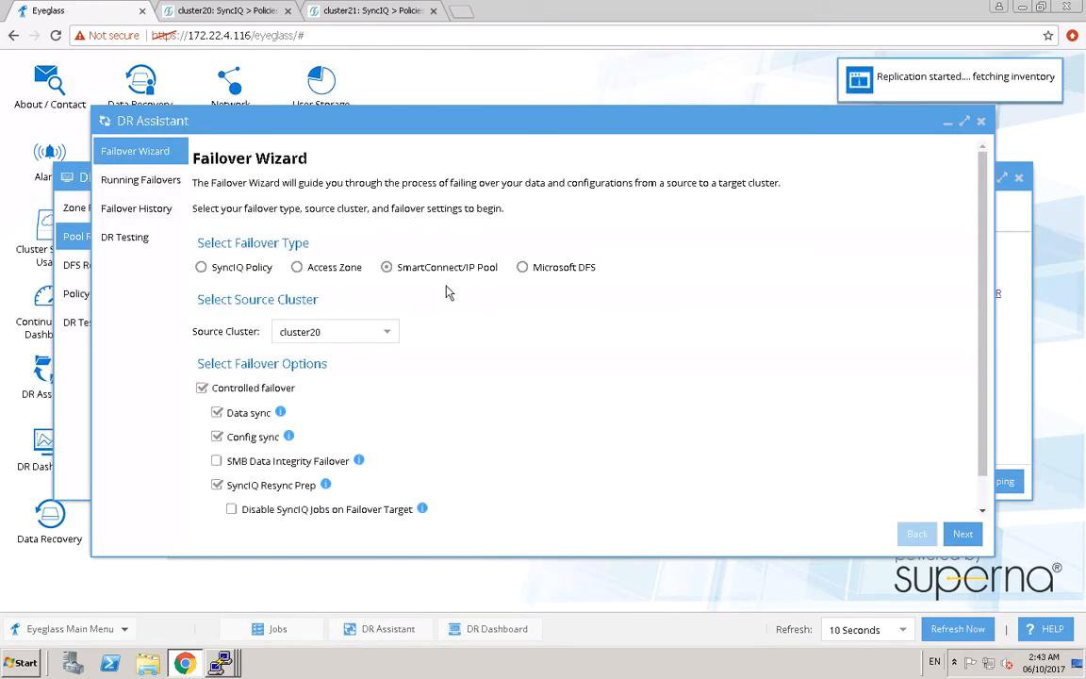
mouse_move(417, 324)
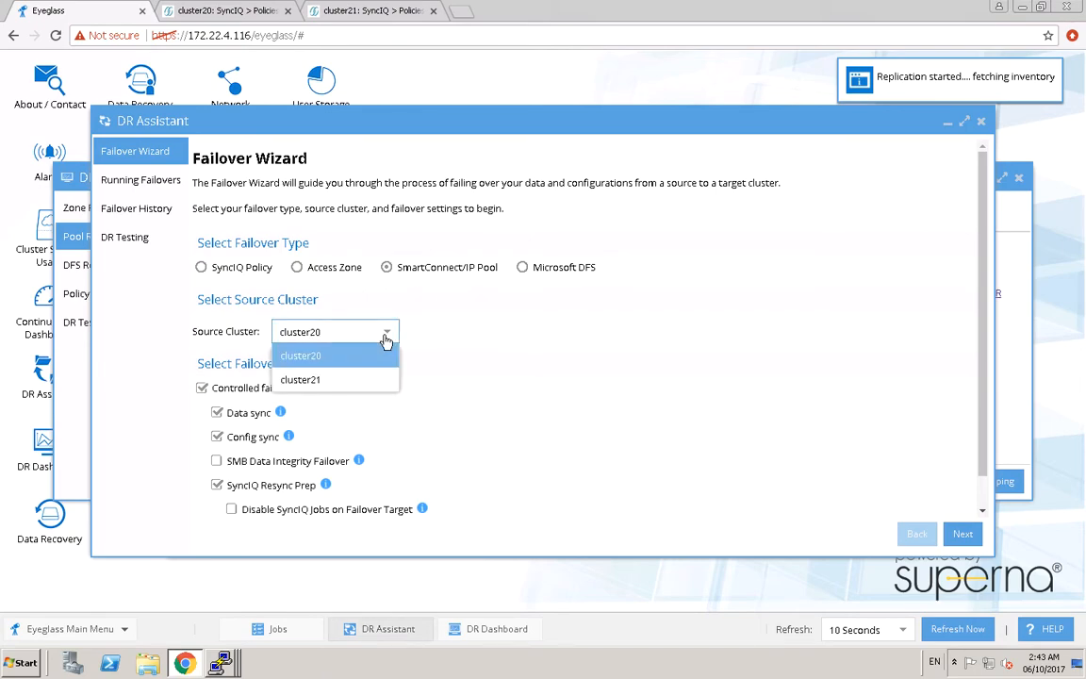
left_click(300, 379)
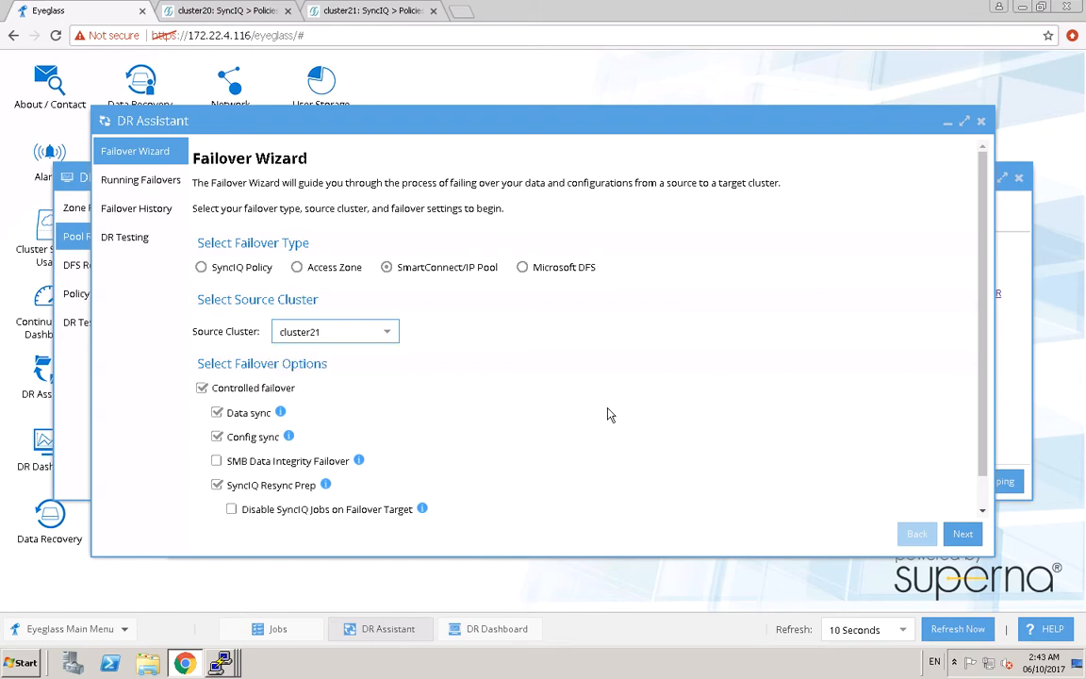
left_click(962, 534)
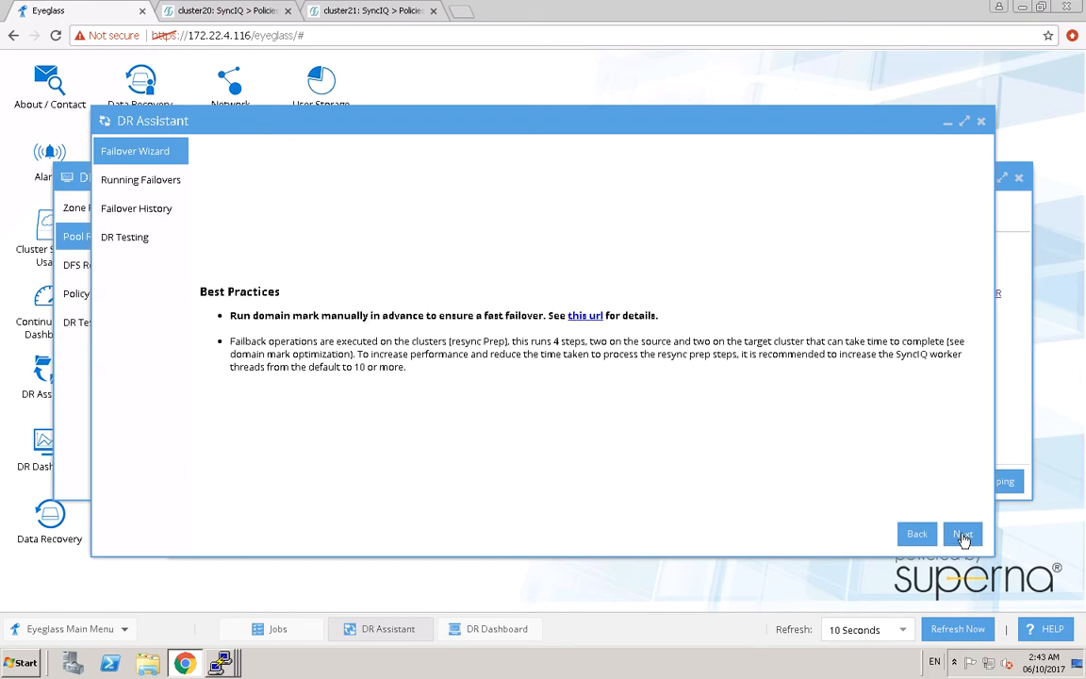
Select subnet0:system02-pool, acknowledge the release notes and review, and run the failback to cluster20.
left_click(961, 534)
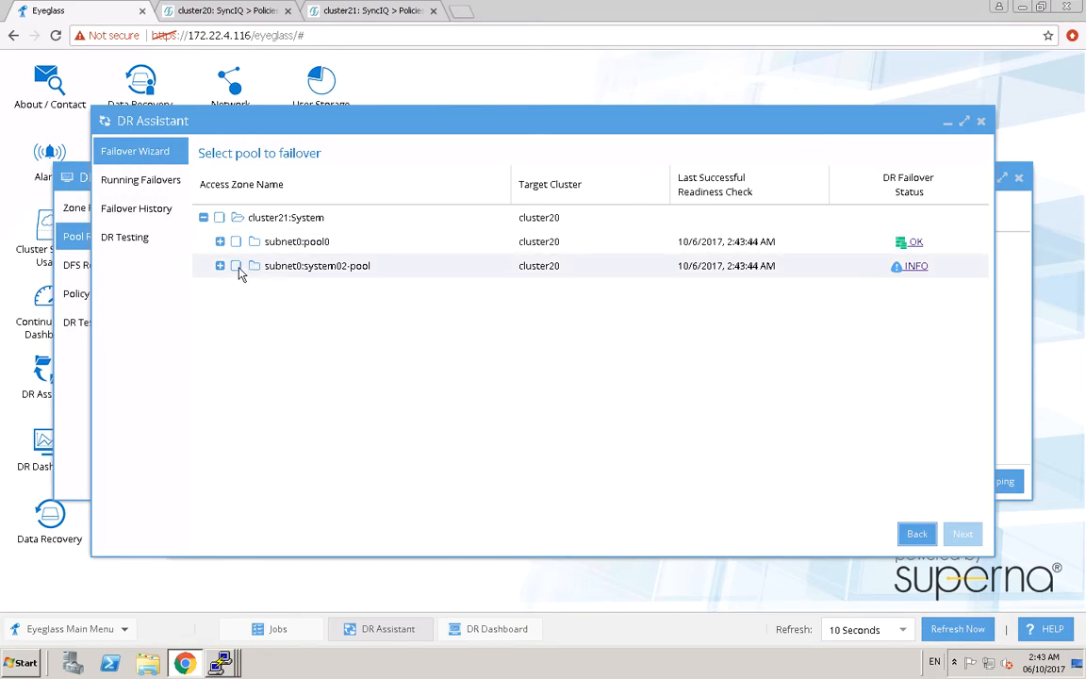
left_click(236, 264)
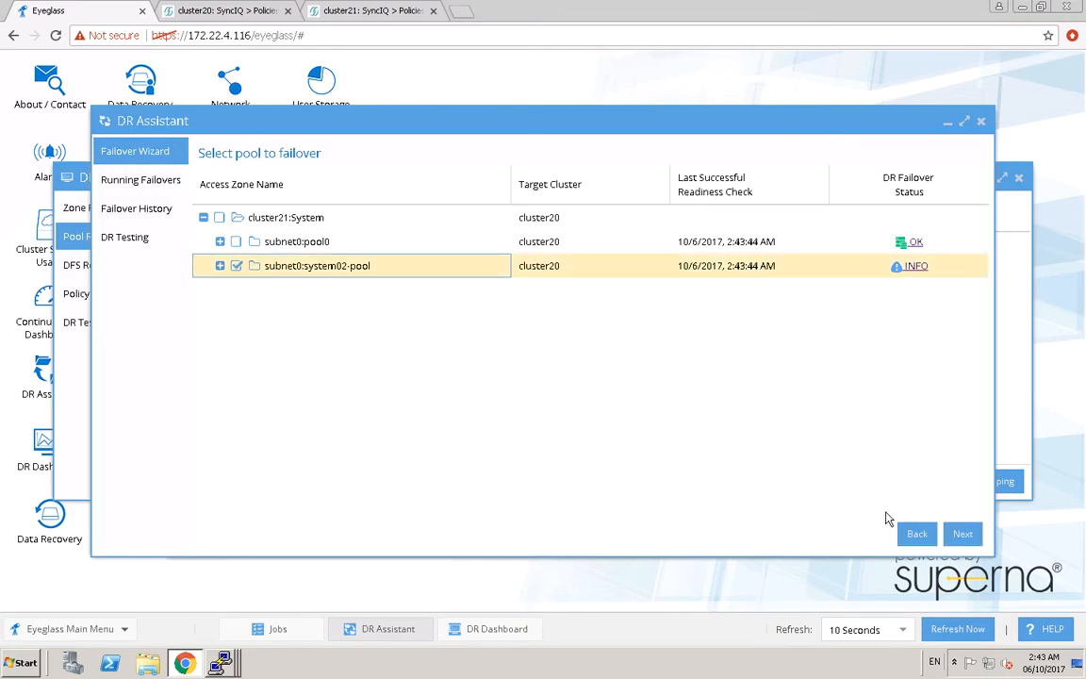
left_click(962, 534)
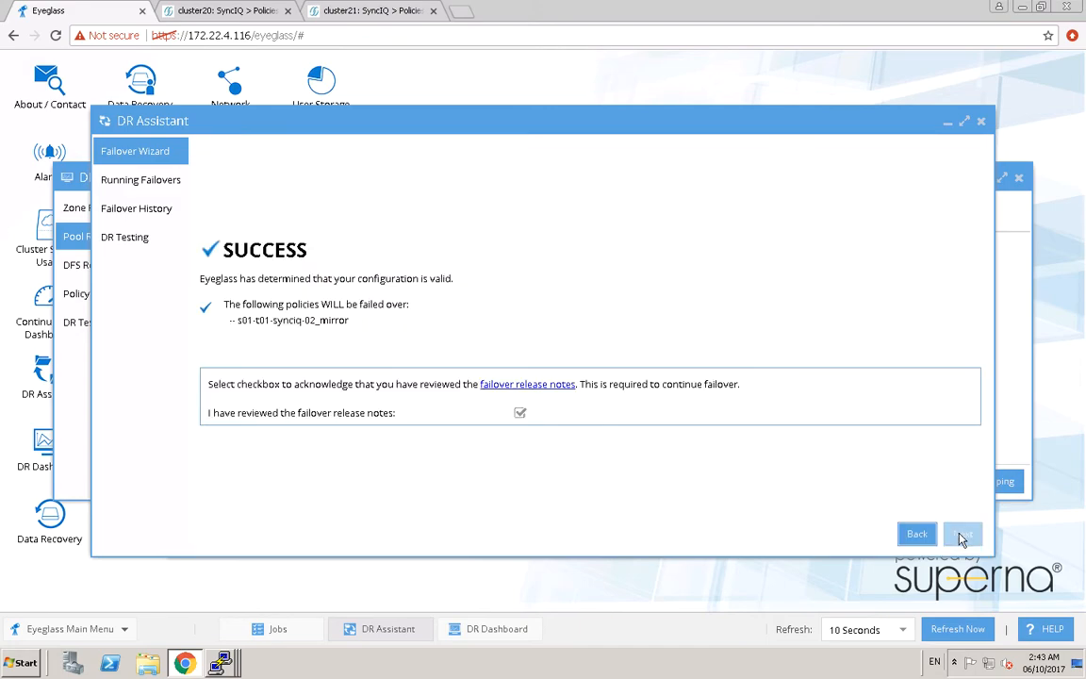
left_click(521, 413)
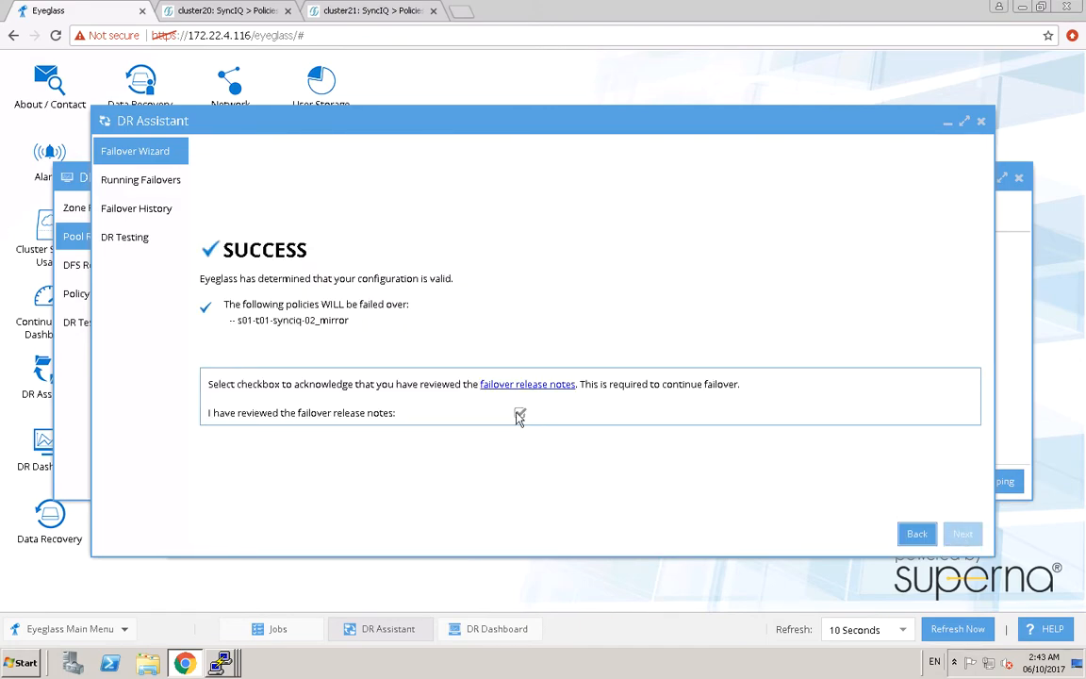
left_click(521, 413)
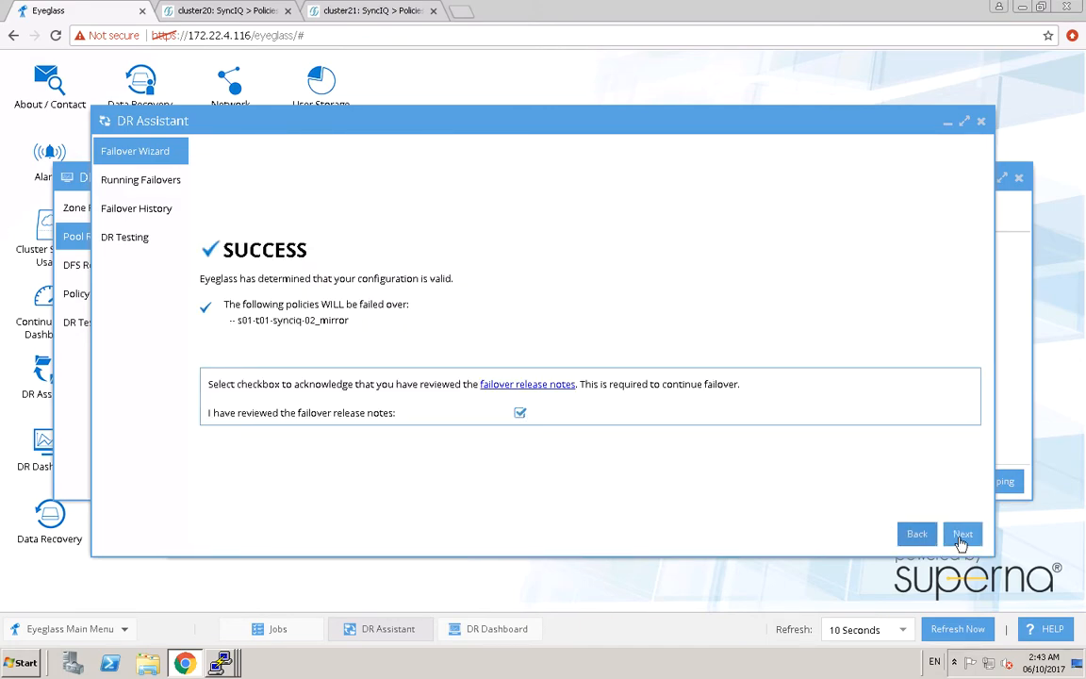
left_click(961, 533)
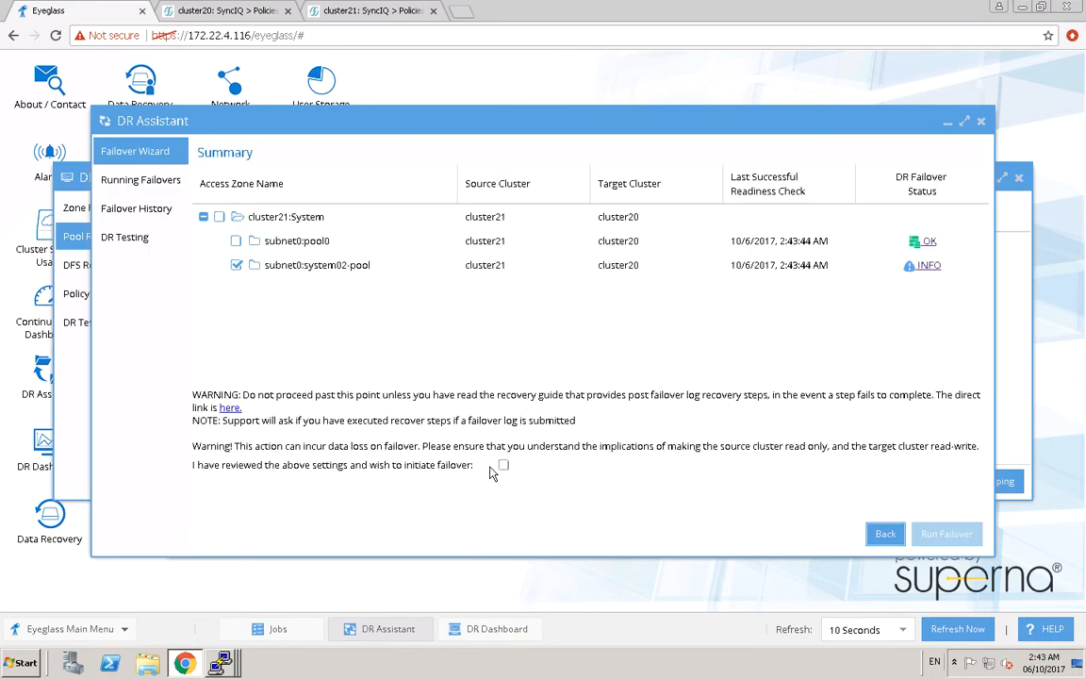
left_click(502, 463)
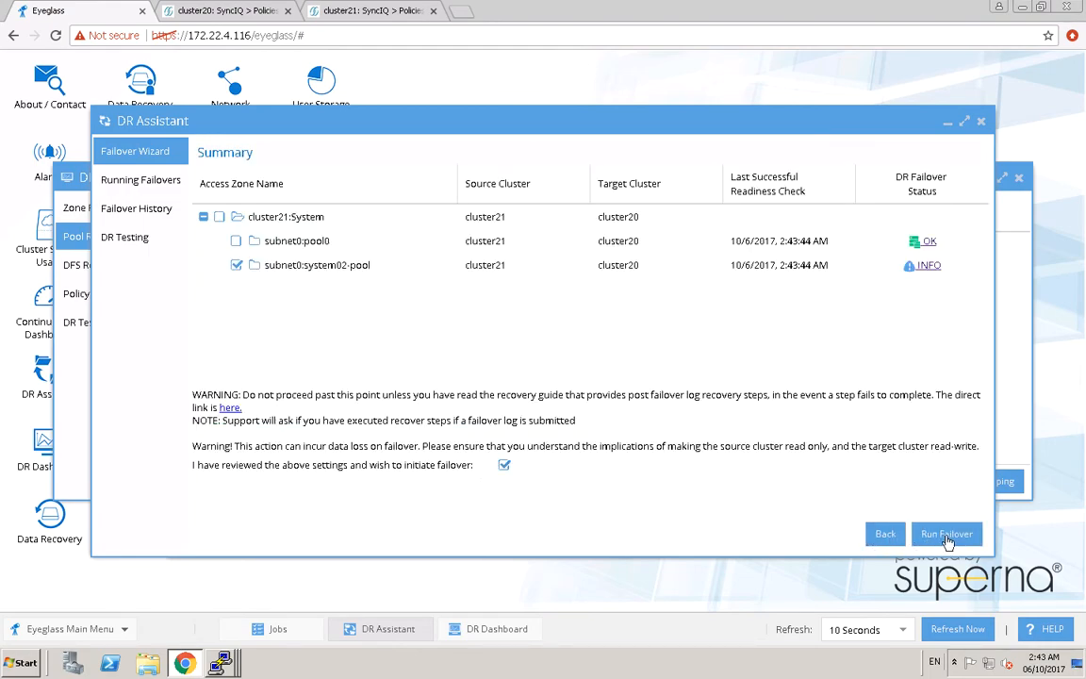
left_click(946, 533)
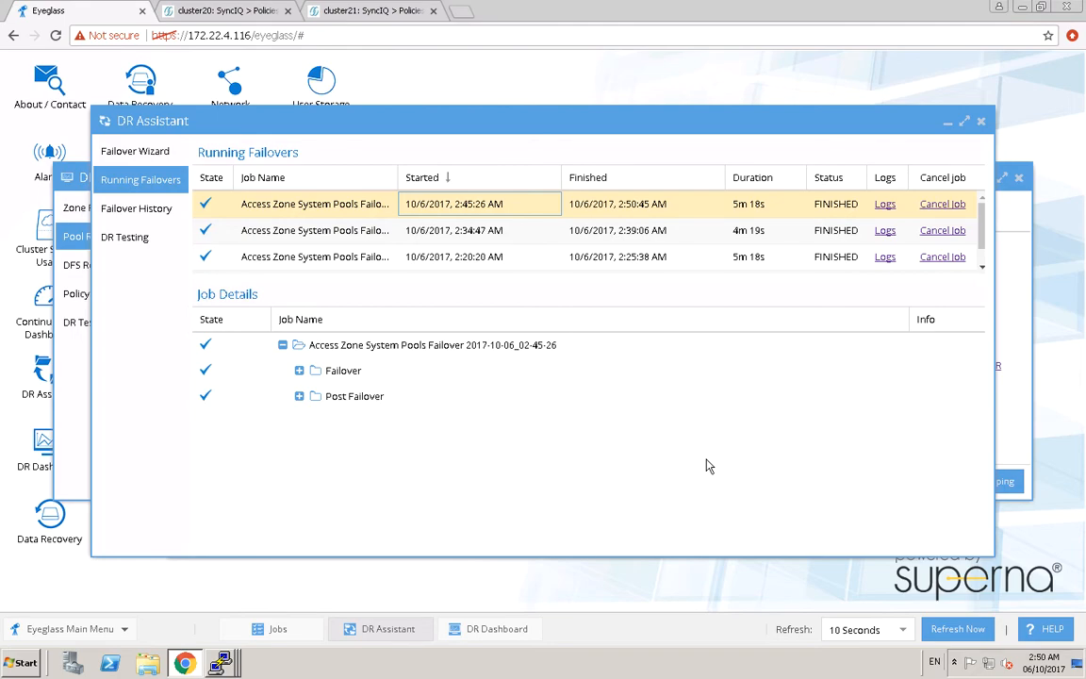
mouse_move(76, 430)
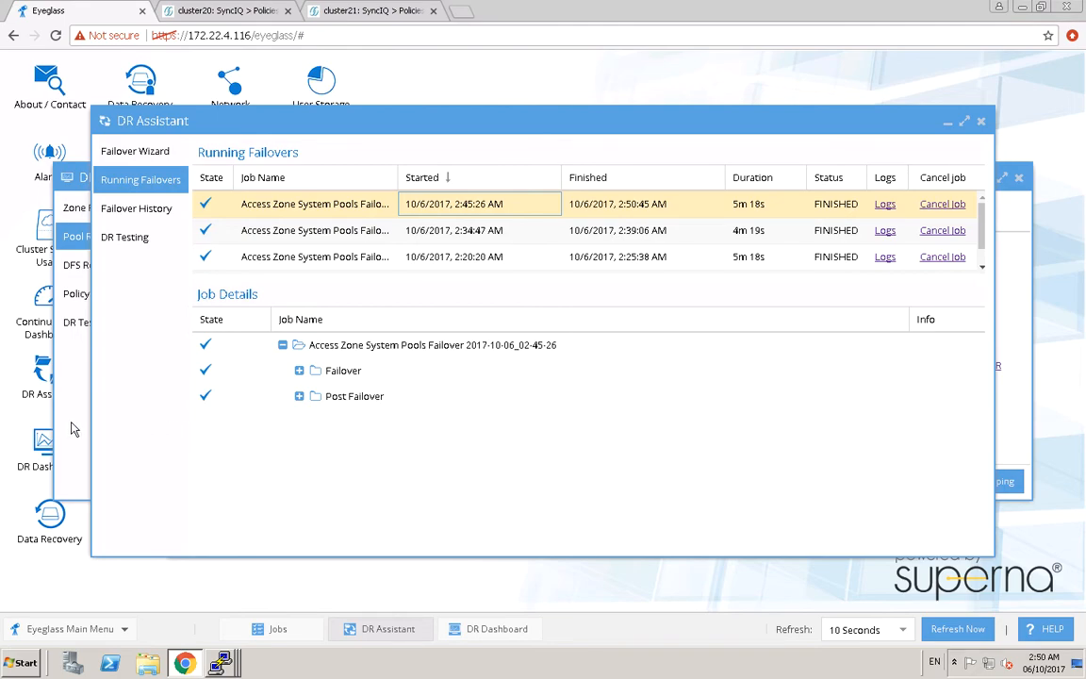
Show Pool Readiness with cluster21's subnet0:system02-pool FAILED OVER and both cluster20 pools OK.
left_click(498, 630)
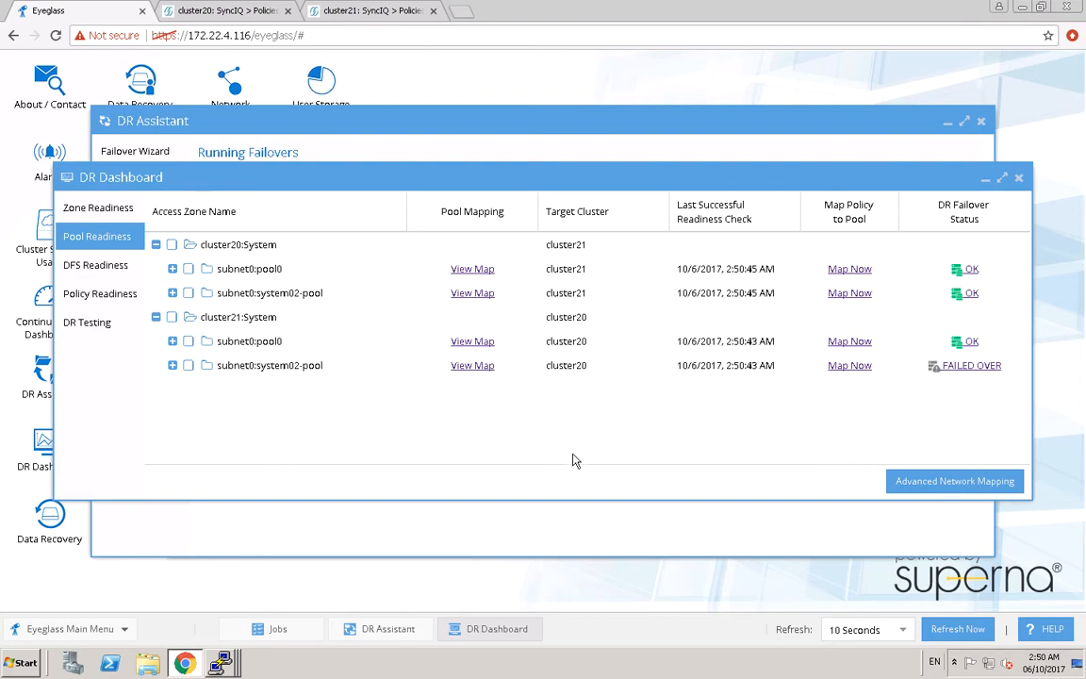
mouse_move(450, 409)
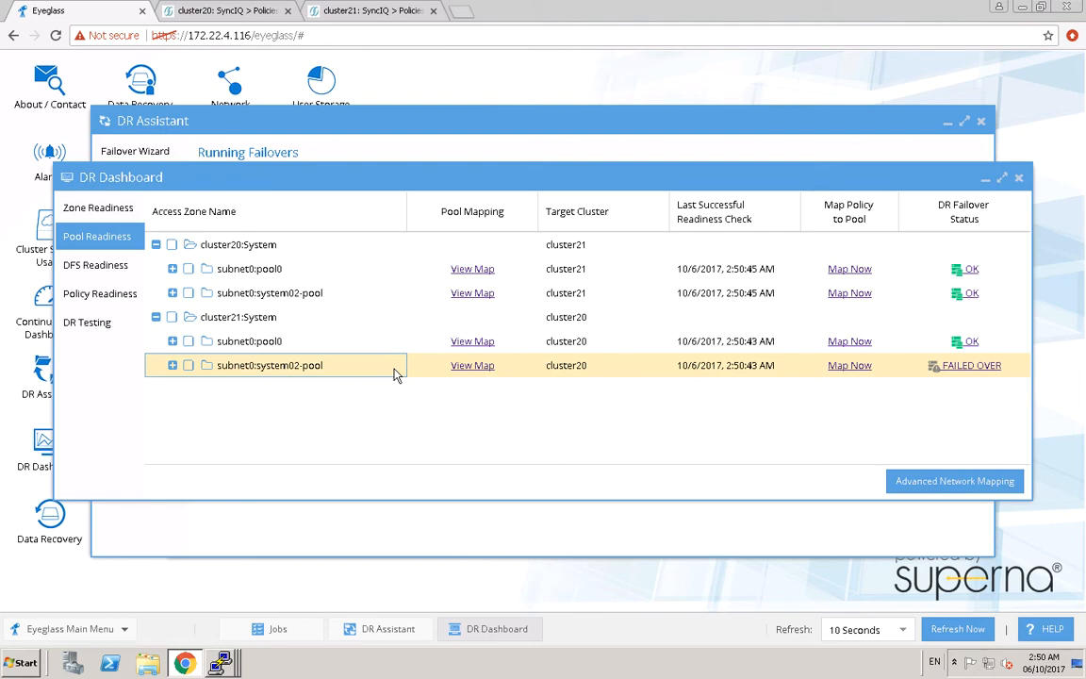
mouse_move(969, 366)
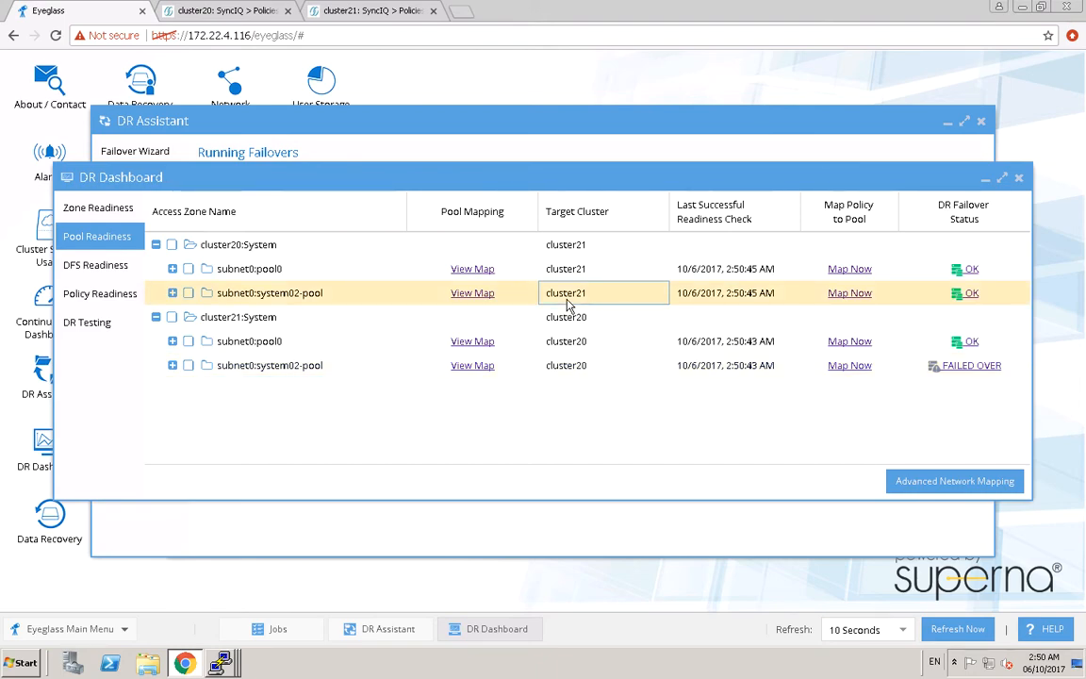
mouse_move(720, 307)
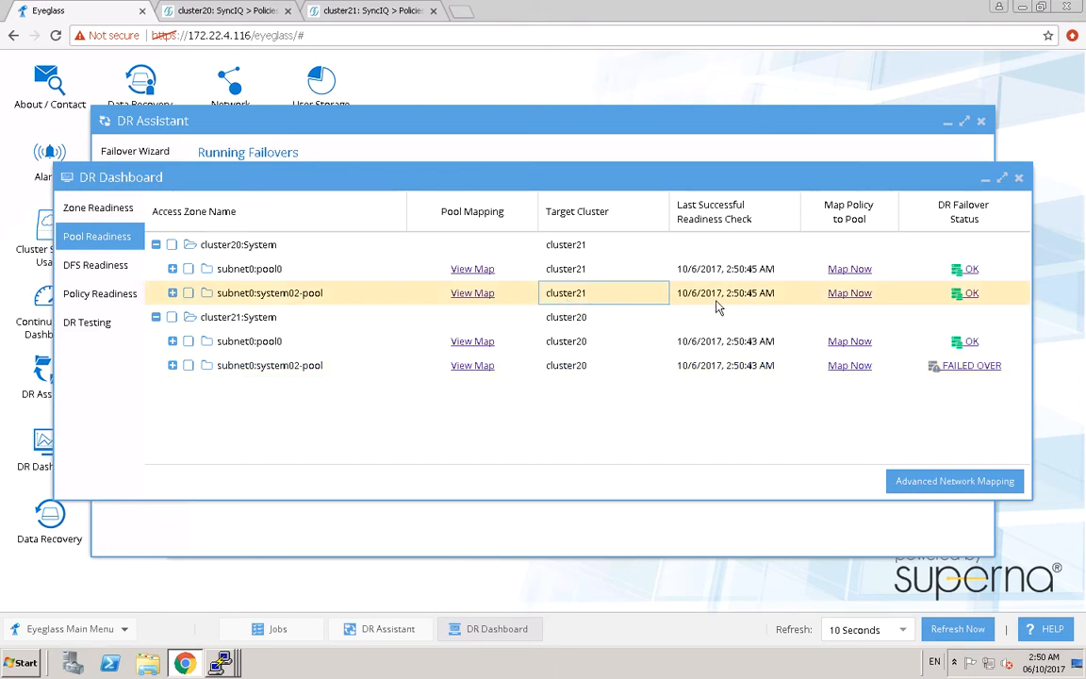
mouse_move(988, 303)
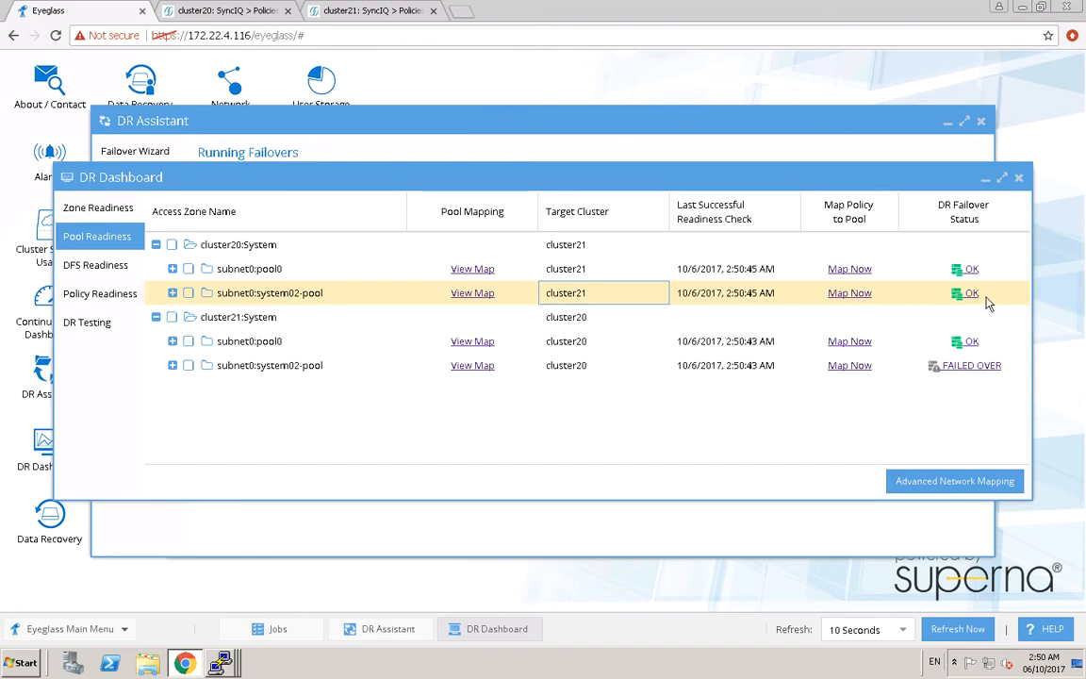